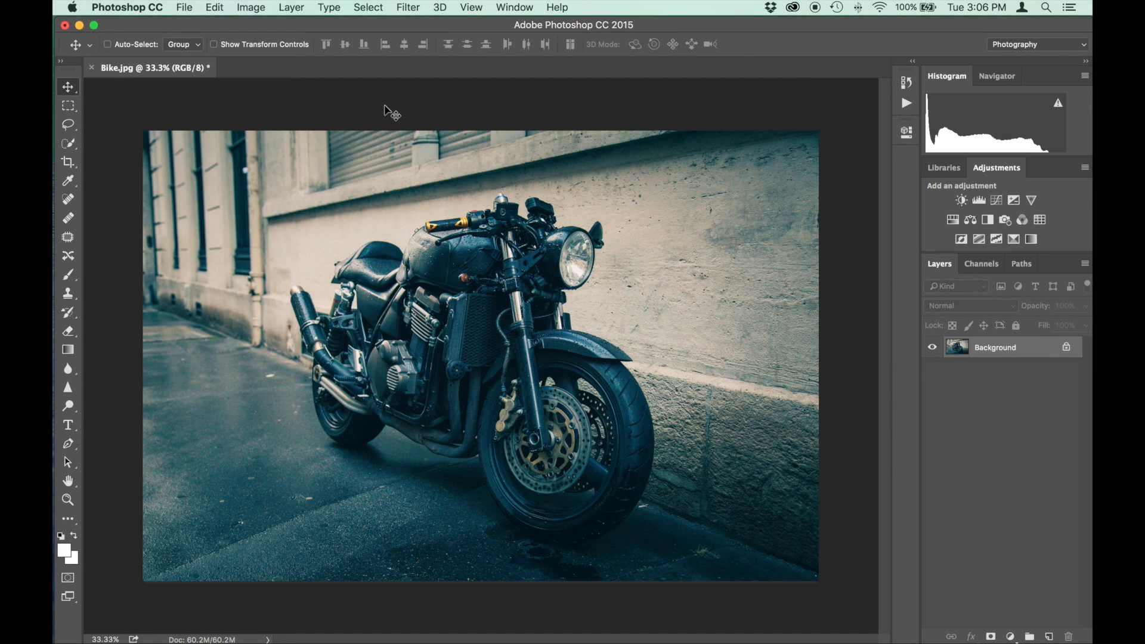
pyautogui.moveTo(671, 338)
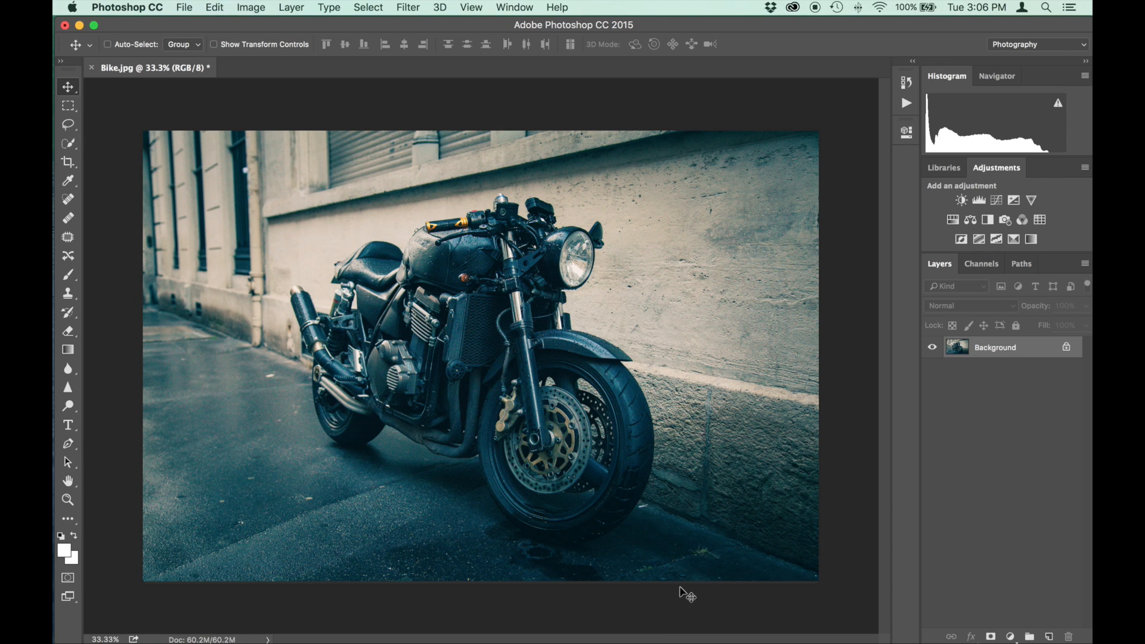
pyautogui.moveTo(367, 323)
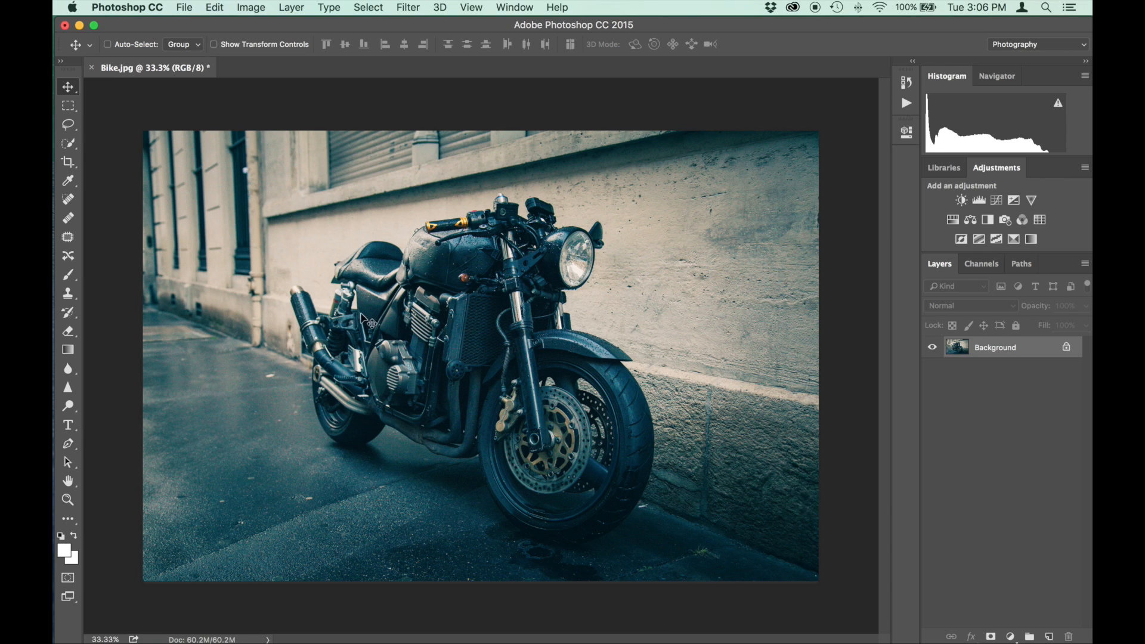
# Create a gradient fill layer and turn its angle from 90° to 0° so the white fade runs from the left
pyautogui.click(291, 7)
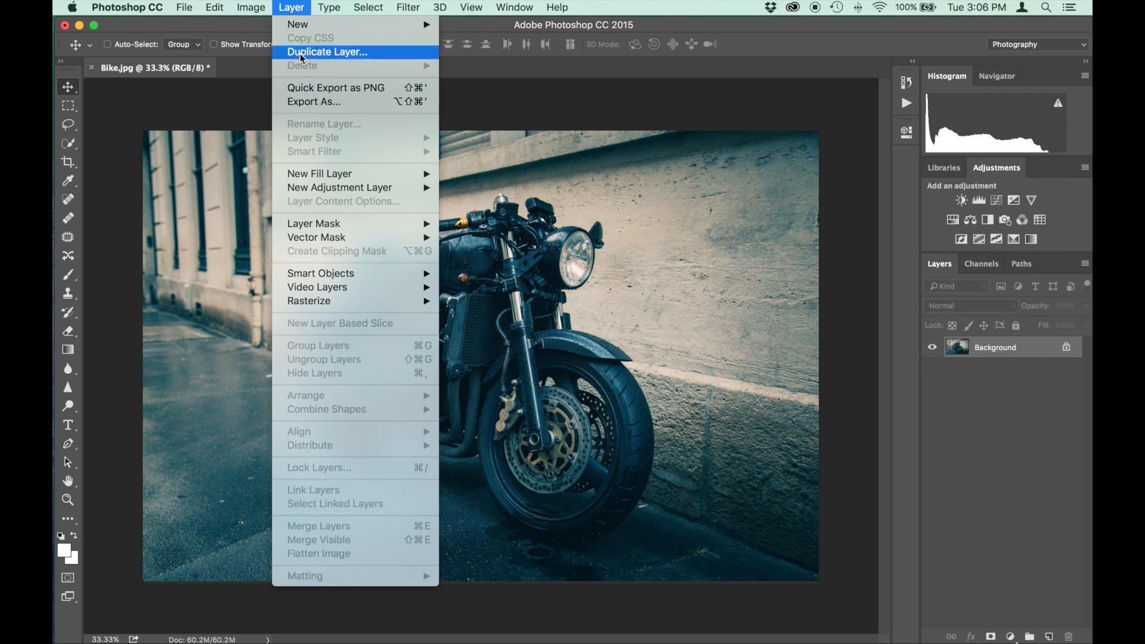
pyautogui.moveTo(320, 173)
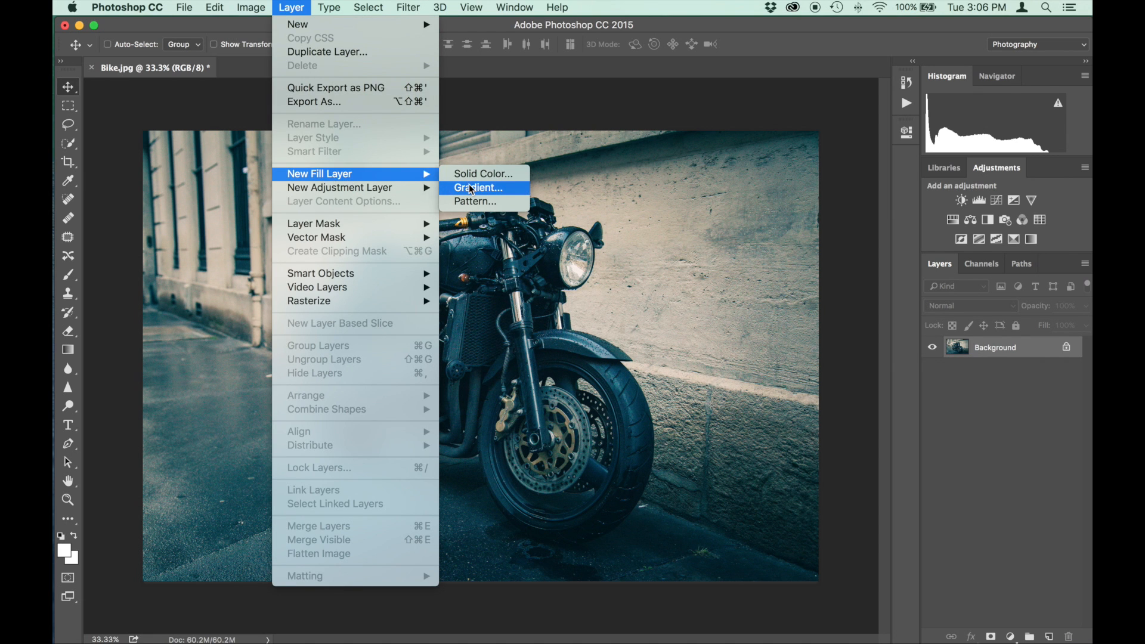
pyautogui.click(477, 188)
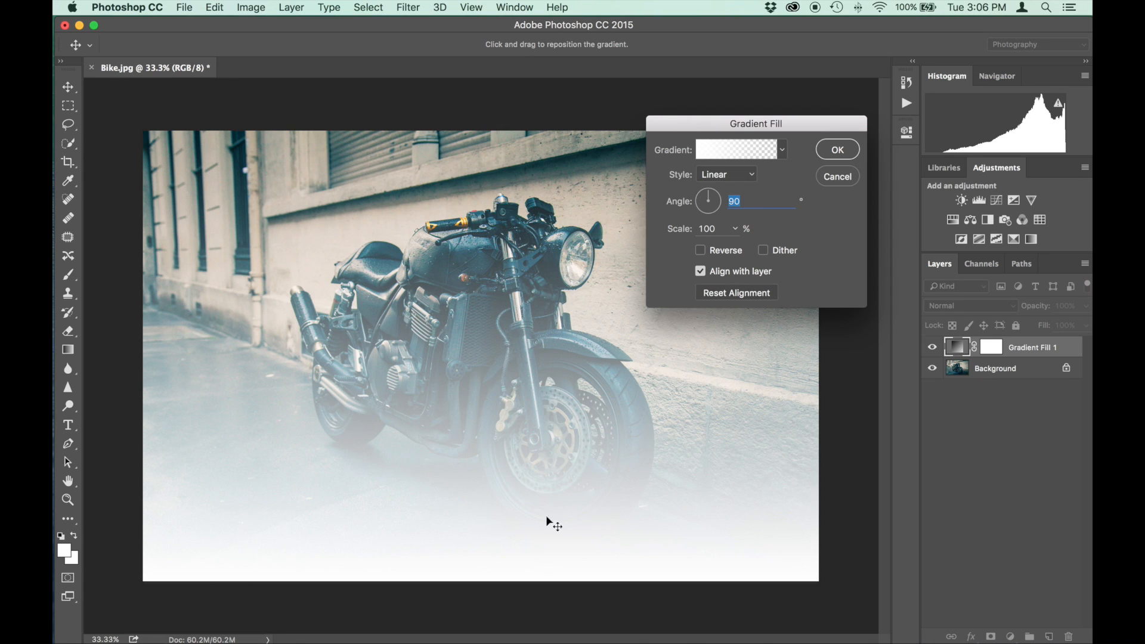
pyautogui.moveTo(801, 231)
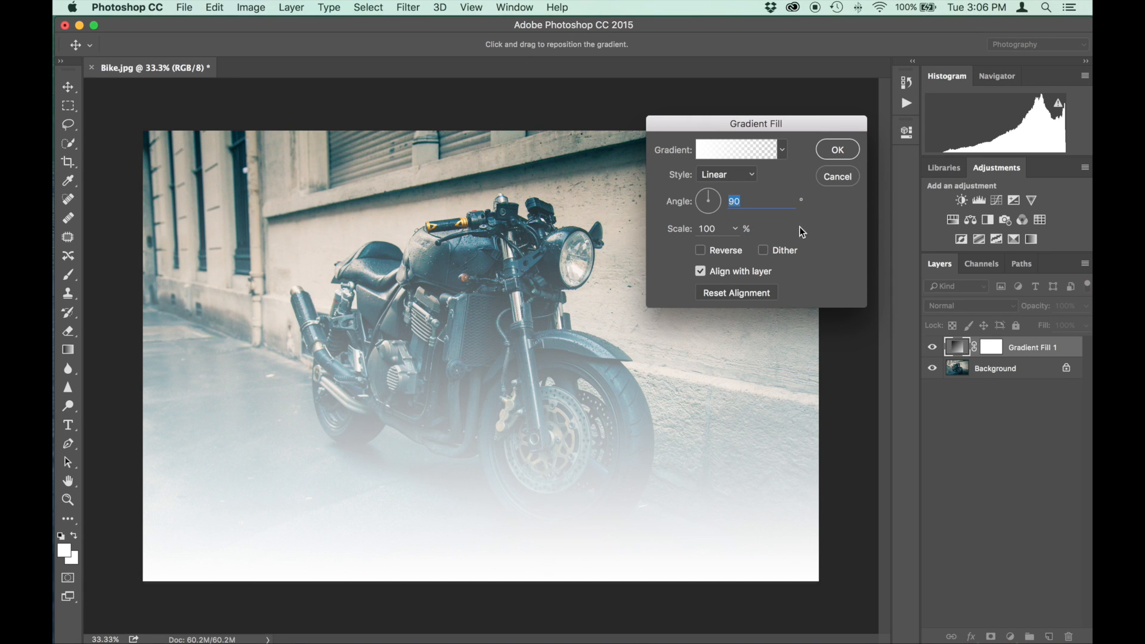
pyautogui.moveTo(655, 194)
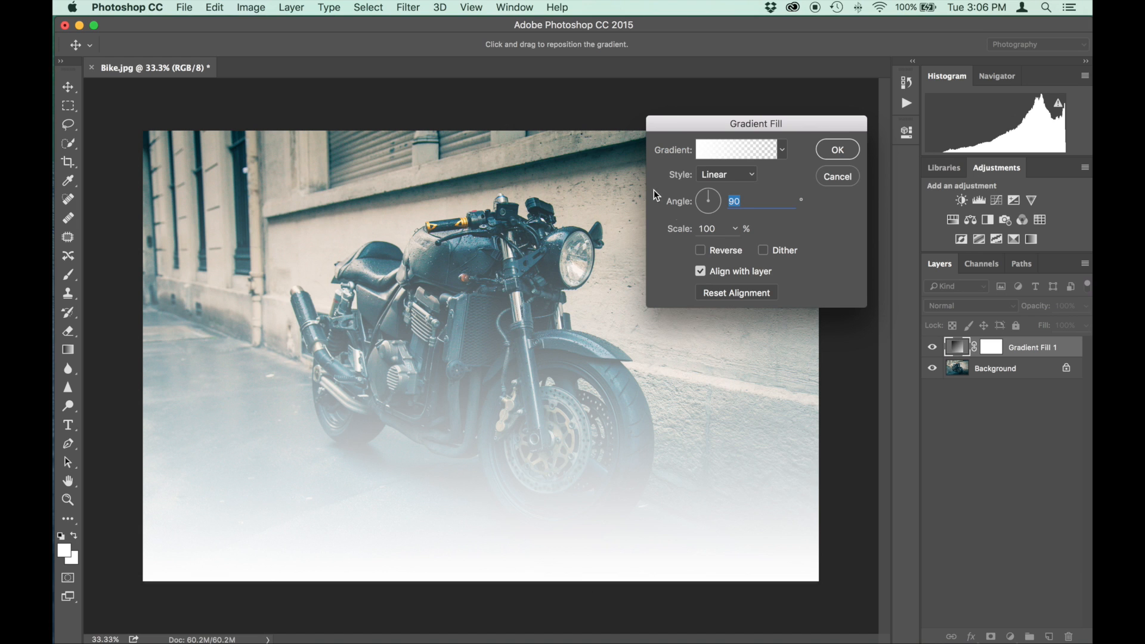
pyautogui.moveTo(707, 212); pyautogui.dragTo(719, 203)
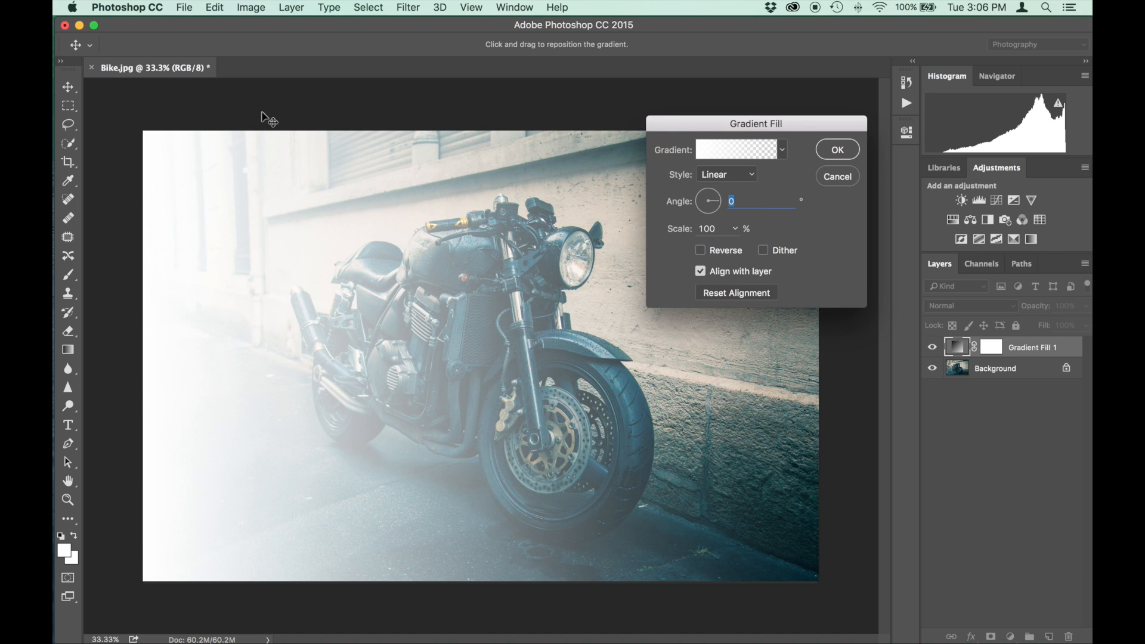
pyautogui.moveTo(179, 312)
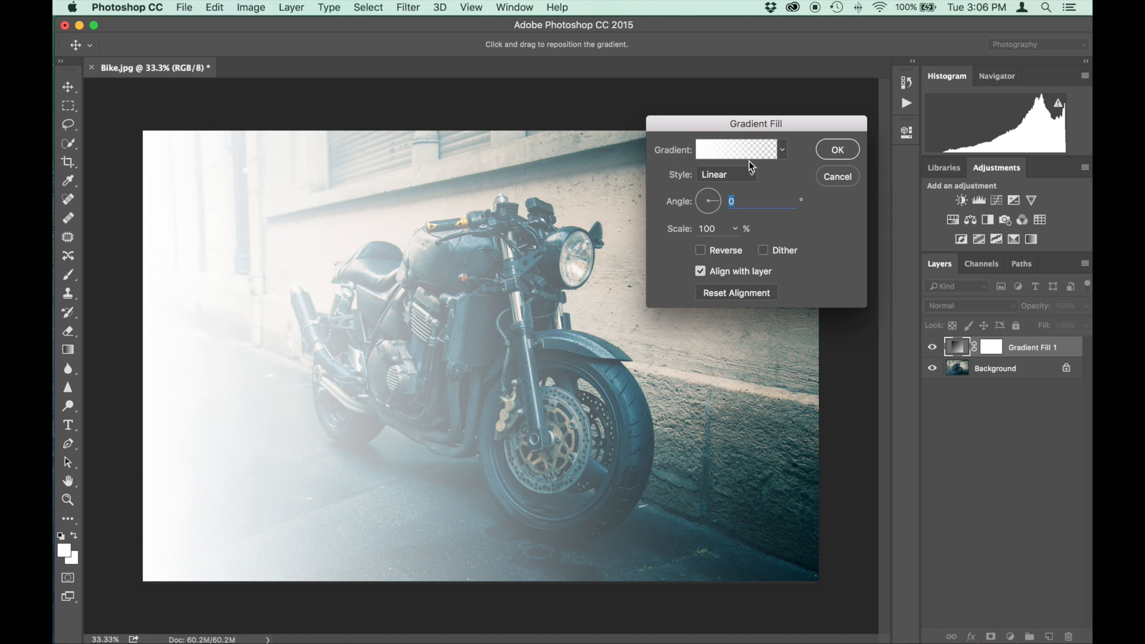
# In the Gradient Editor, change the gradient's starting color stop from white to black
pyautogui.click(736, 150)
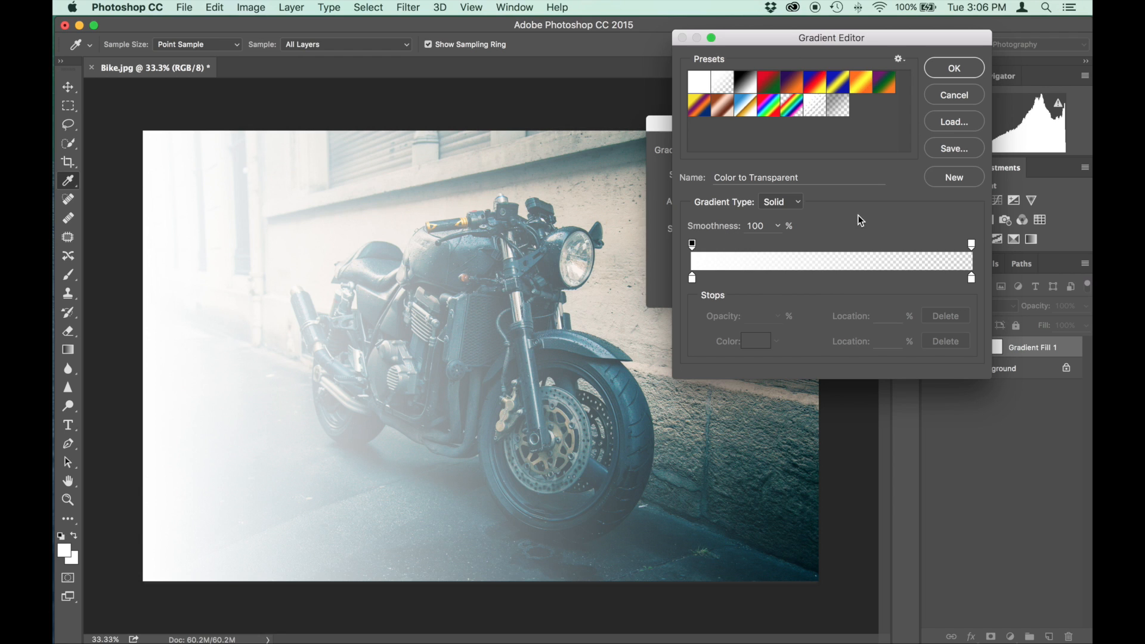
pyautogui.moveTo(611, 257)
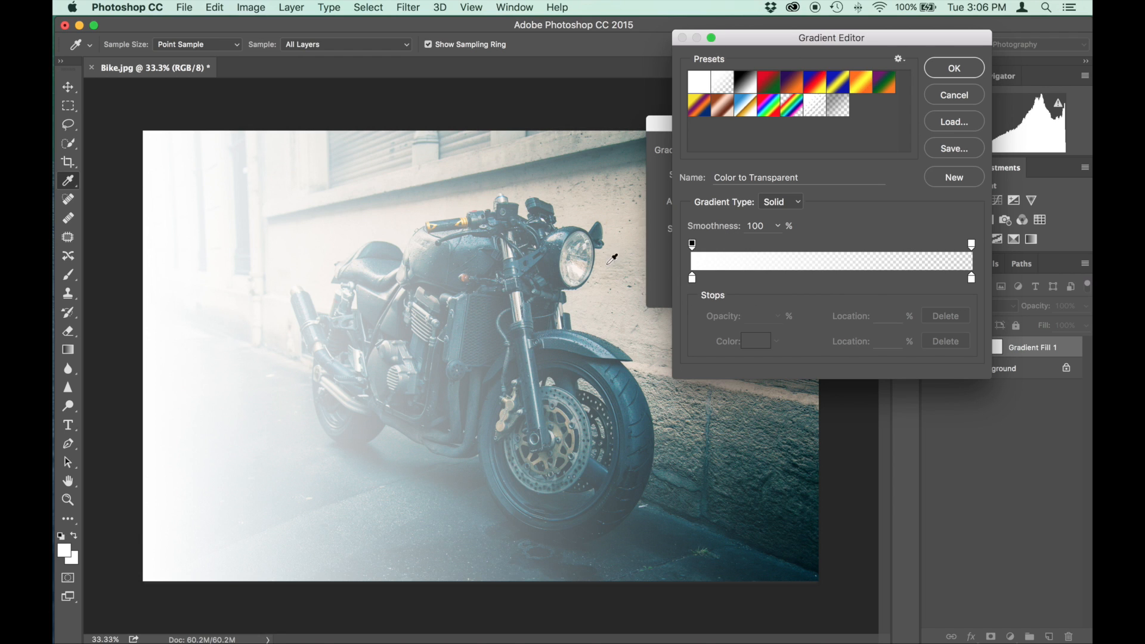
pyautogui.moveTo(726, 288)
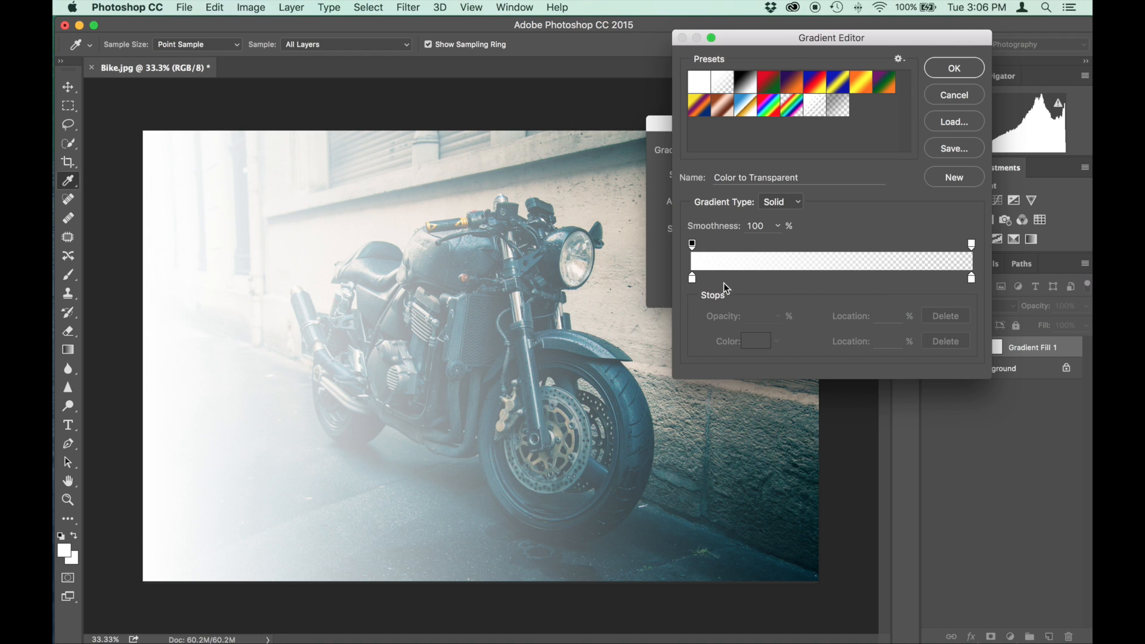
pyautogui.moveTo(692, 281)
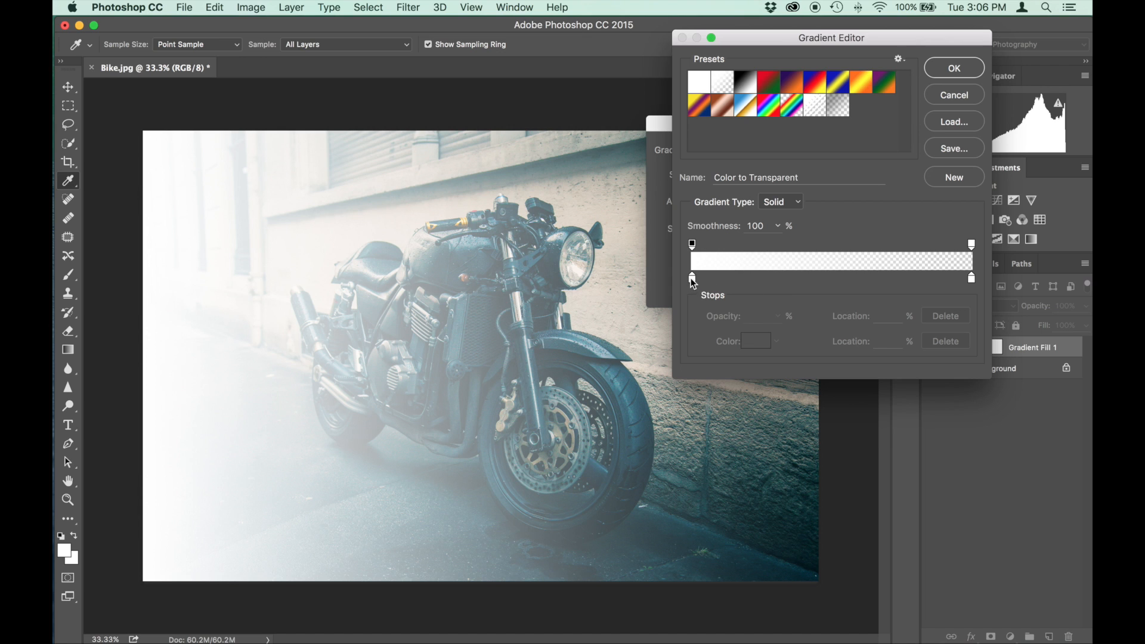
pyautogui.click(692, 278)
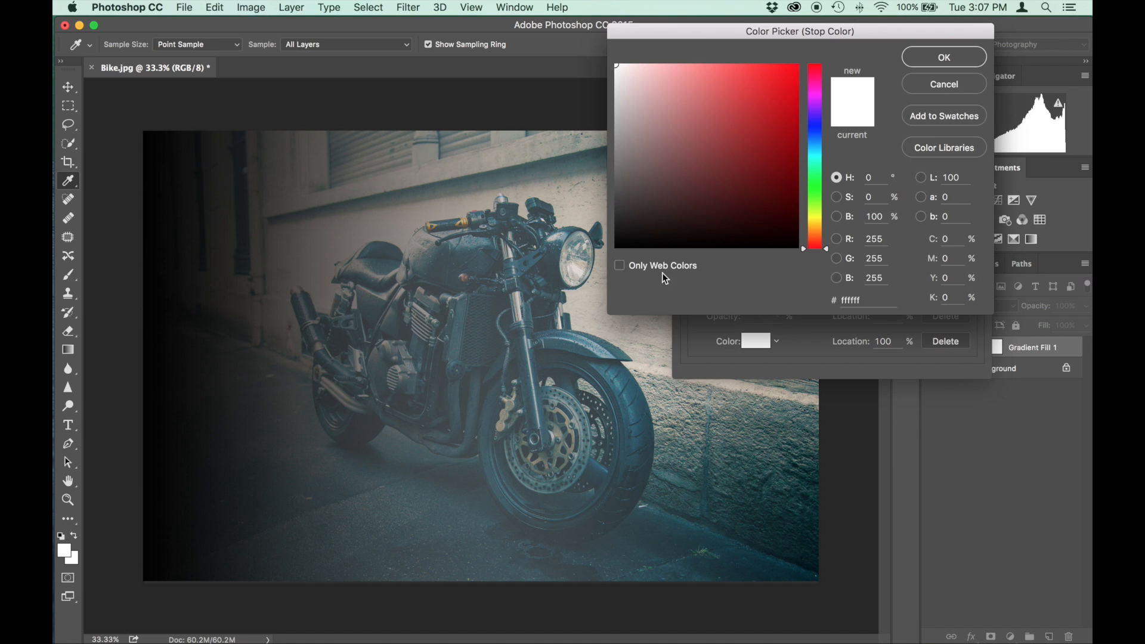
pyautogui.click(616, 244)
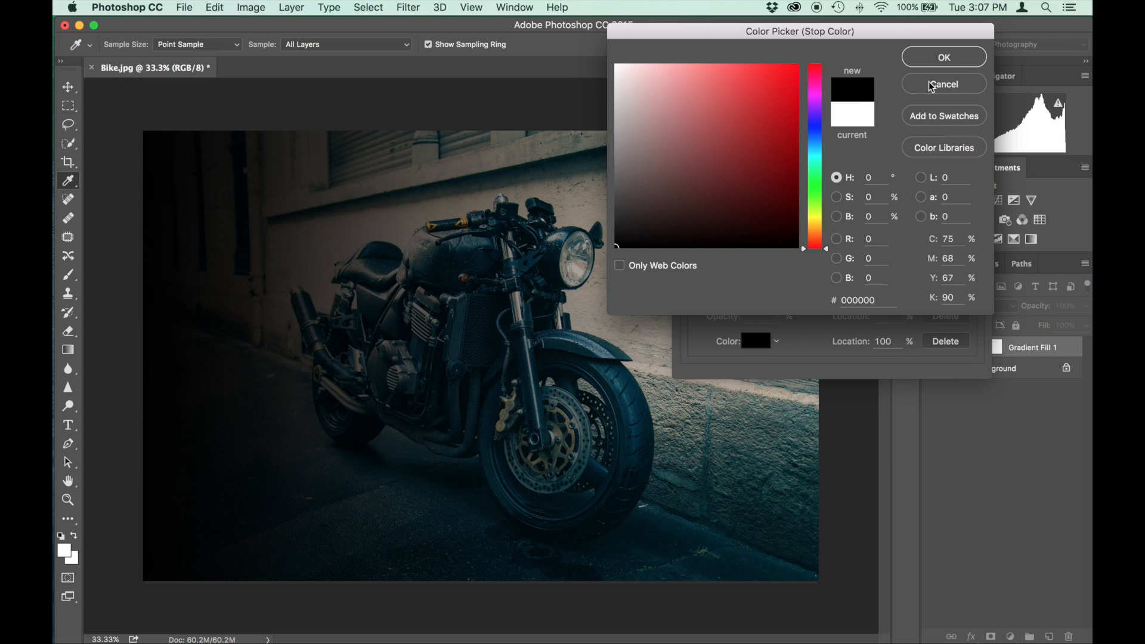
pyautogui.click(942, 83)
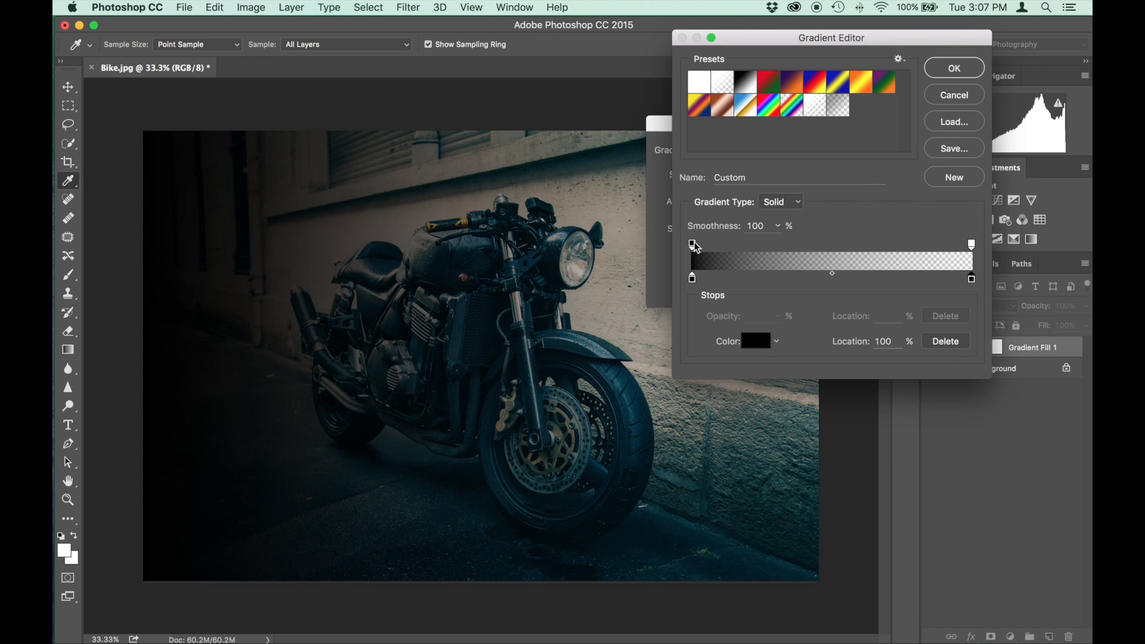
# Set the left opacity stop to 0% and slide an opacity stop toward the right end
pyautogui.click(692, 242)
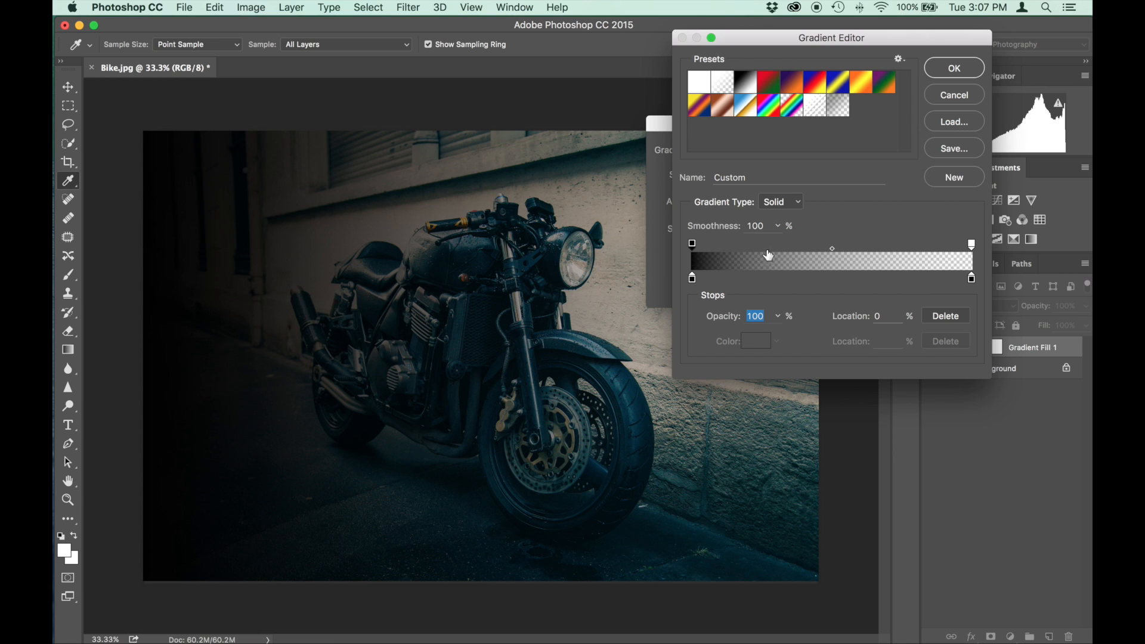
pyautogui.moveTo(727, 245)
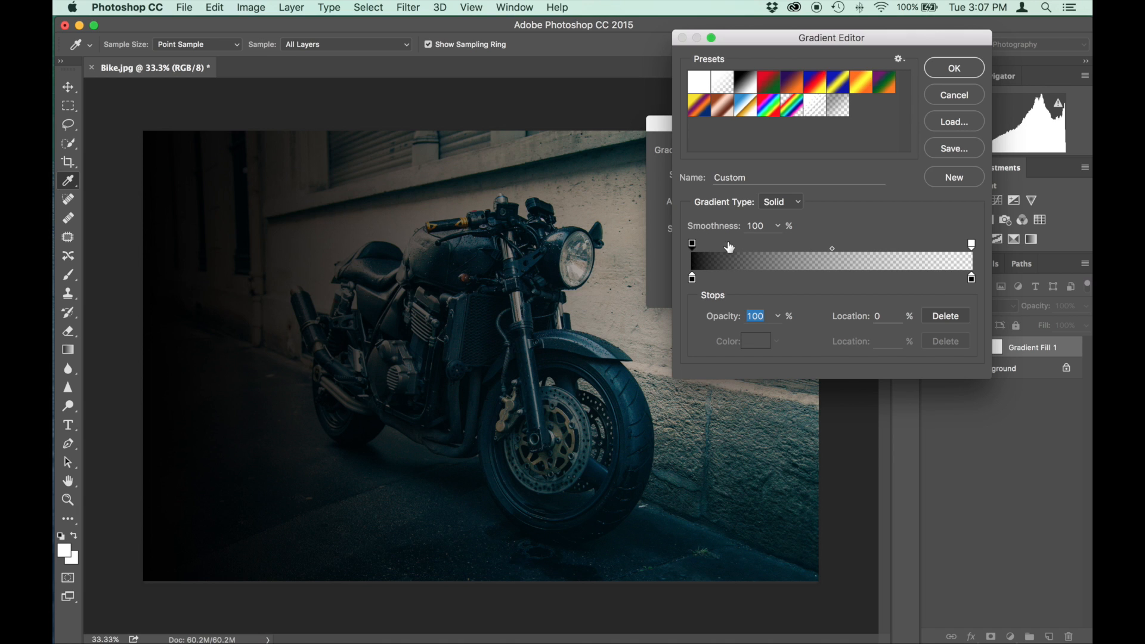
pyautogui.moveTo(894, 252)
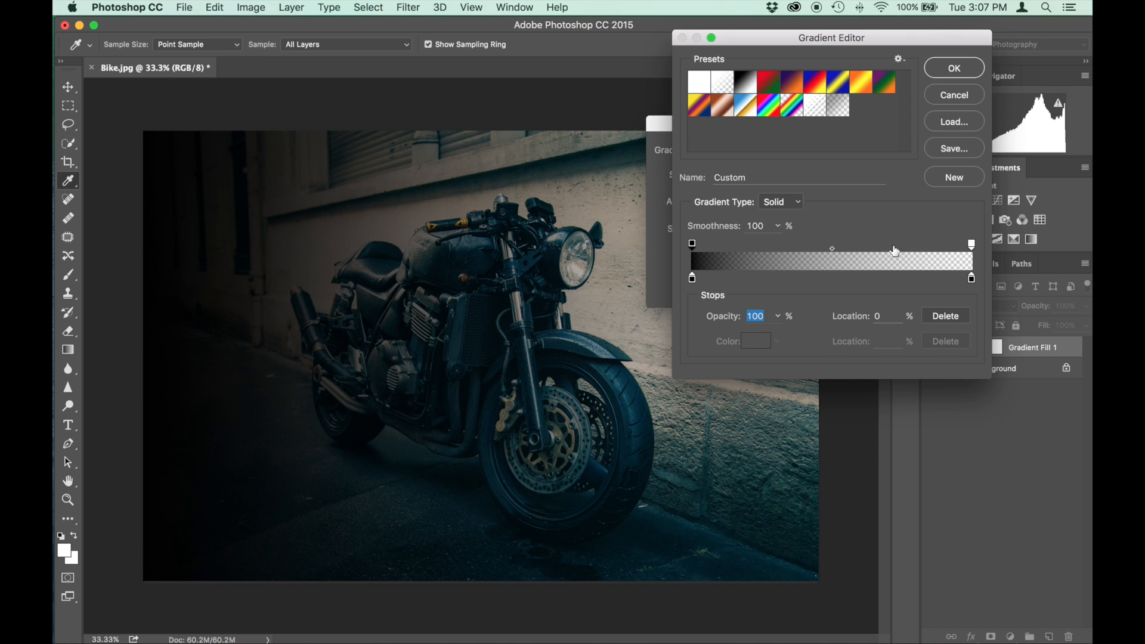
pyautogui.moveTo(882, 248)
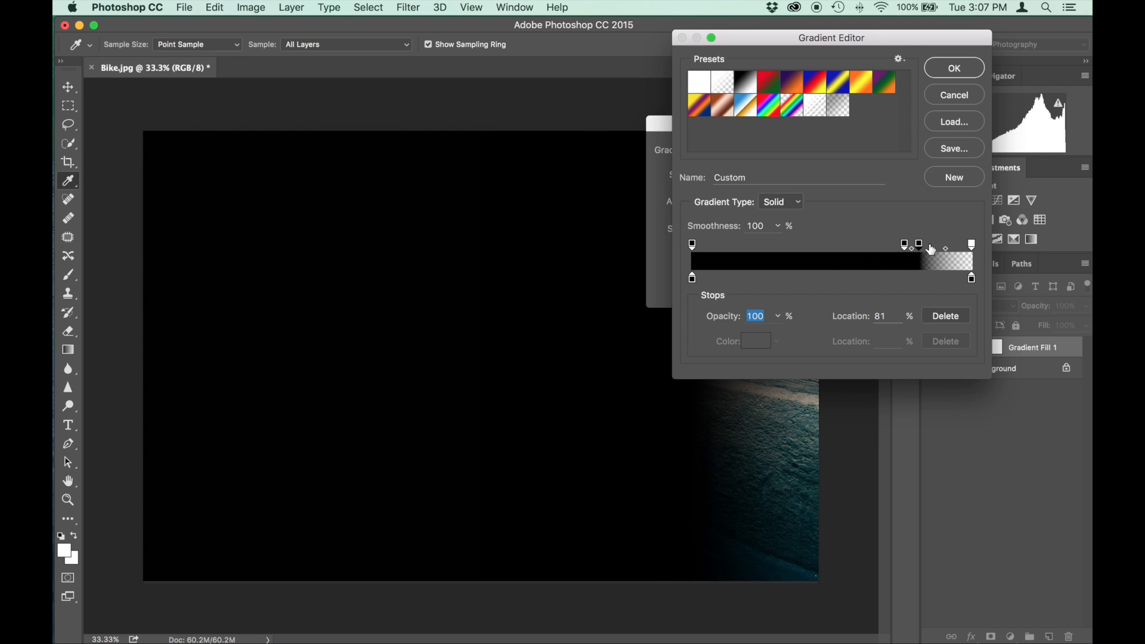
pyautogui.moveTo(918, 244); pyautogui.dragTo(933, 244)
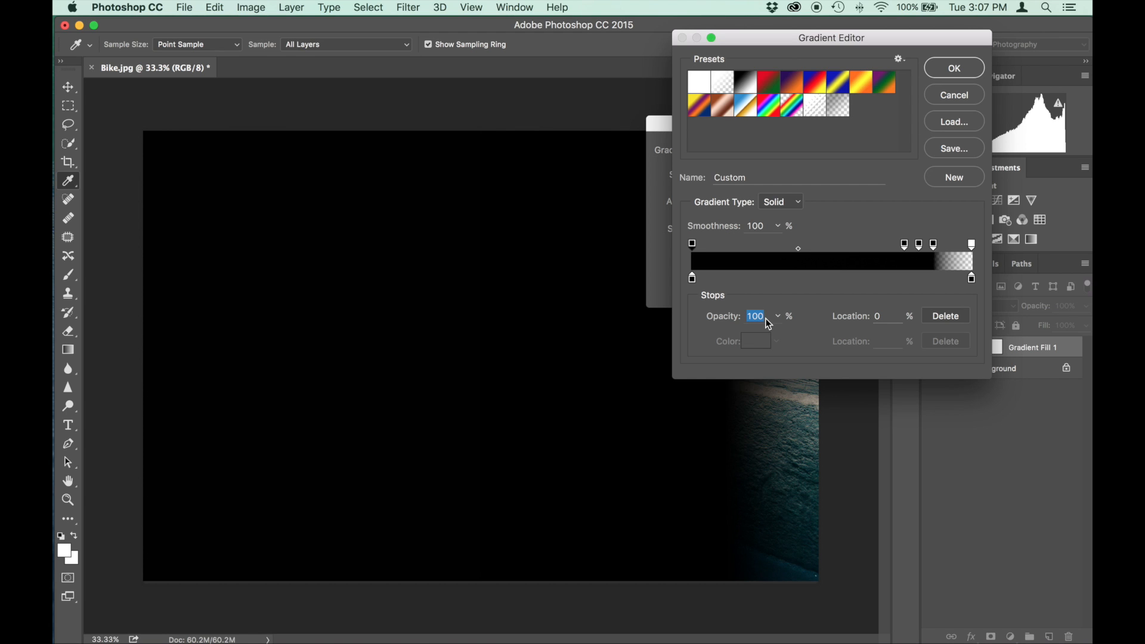
pyautogui.write('0')
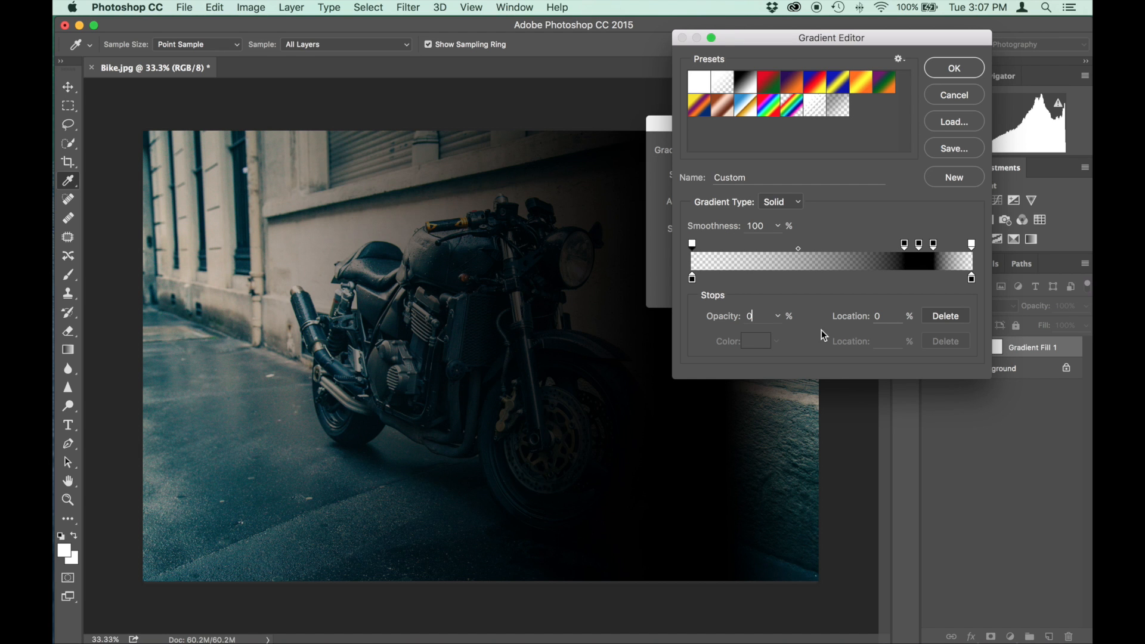
pyautogui.moveTo(616, 302)
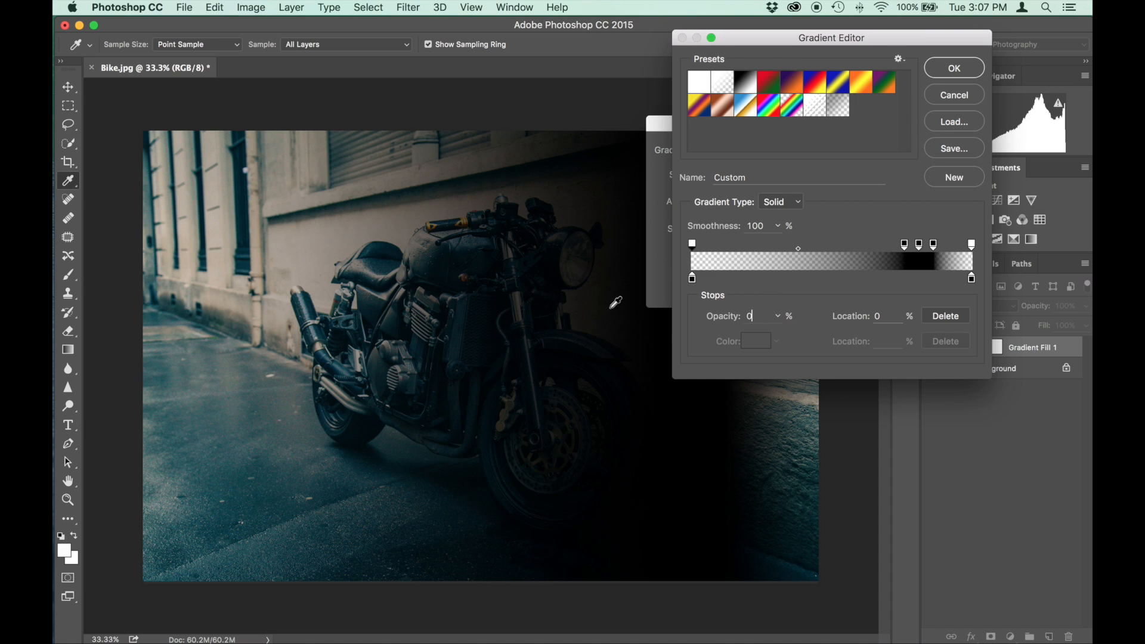
pyautogui.moveTo(874, 195)
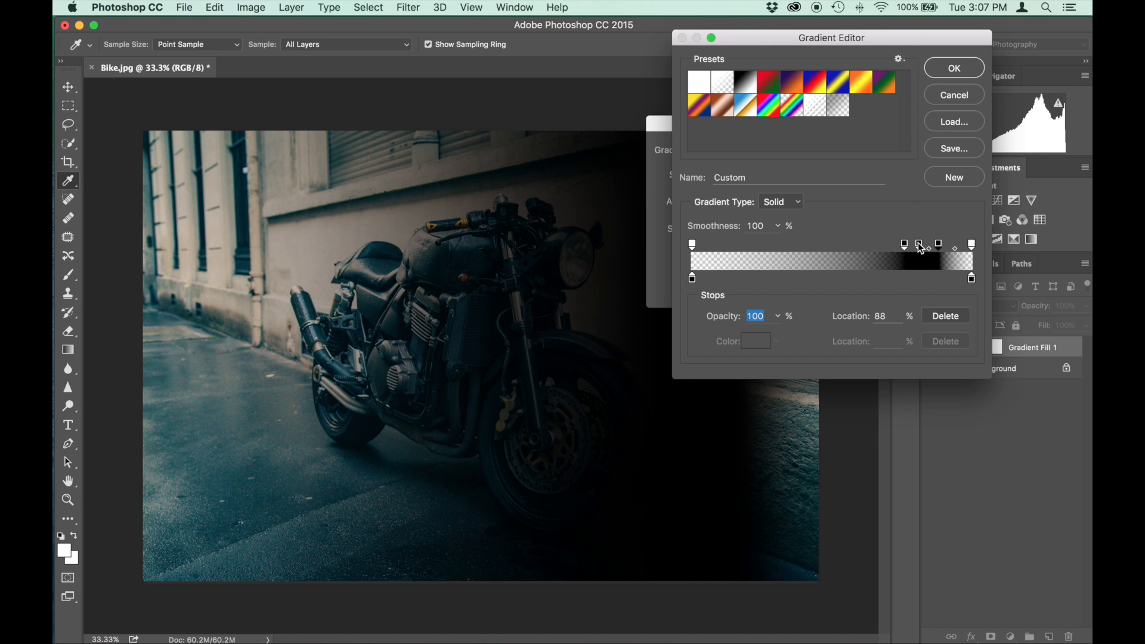
# Reshape the opacity stops and midpoints into a hard-edged dark band right of the motorcycle
pyautogui.moveTo(918, 245); pyautogui.dragTo(908, 244)
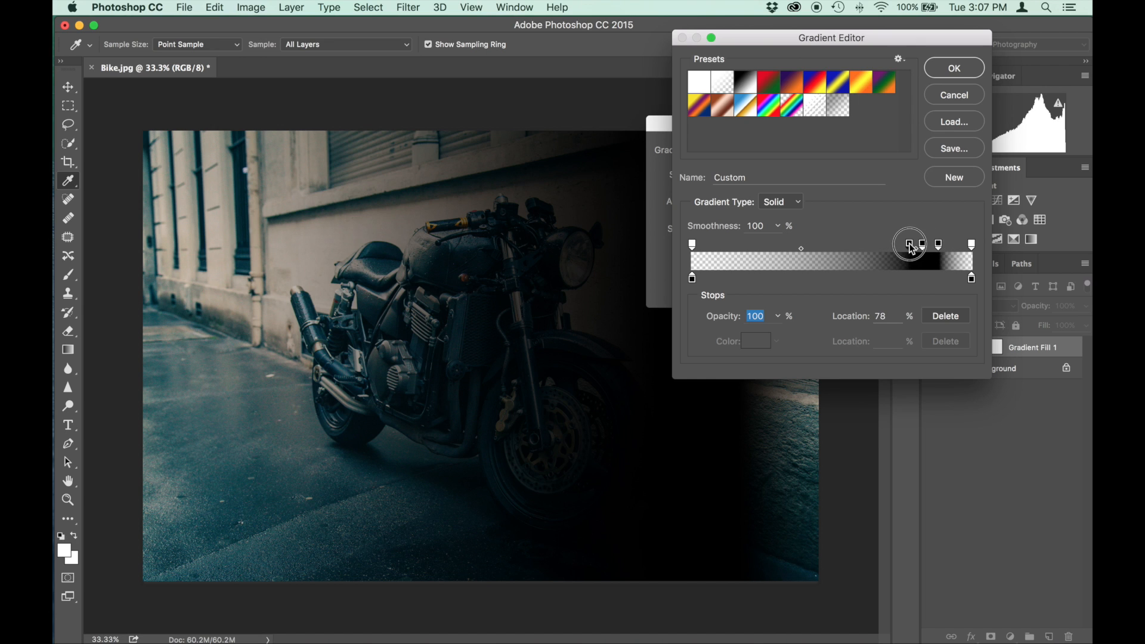
pyautogui.moveTo(909, 244); pyautogui.dragTo(938, 243)
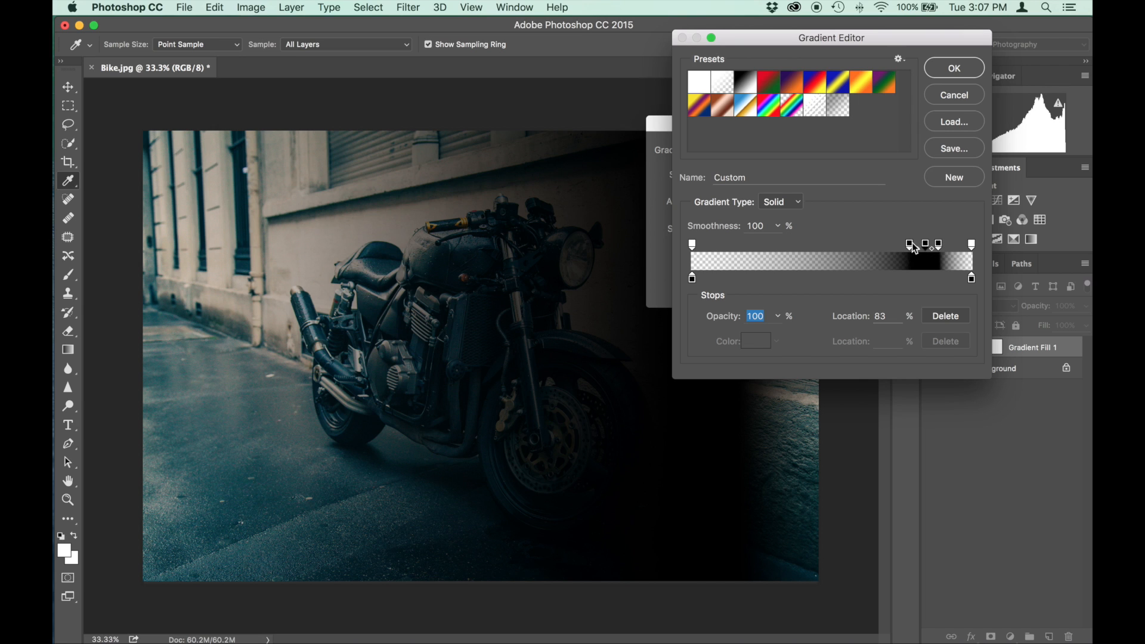
pyautogui.moveTo(937, 244); pyautogui.dragTo(802, 252)
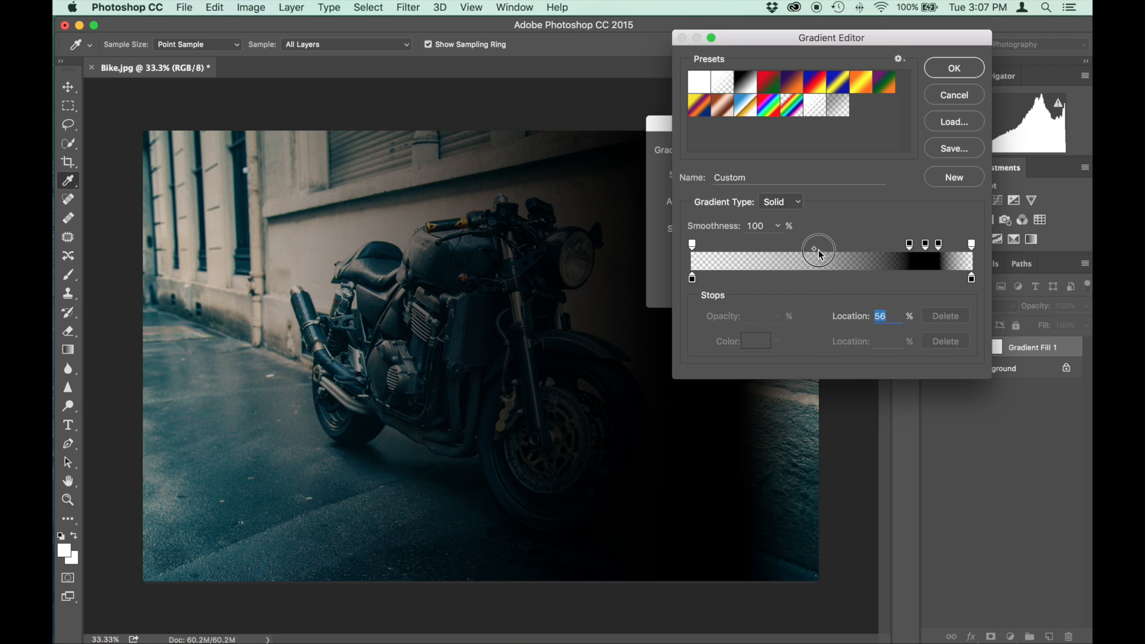
pyautogui.moveTo(818, 250); pyautogui.dragTo(898, 252)
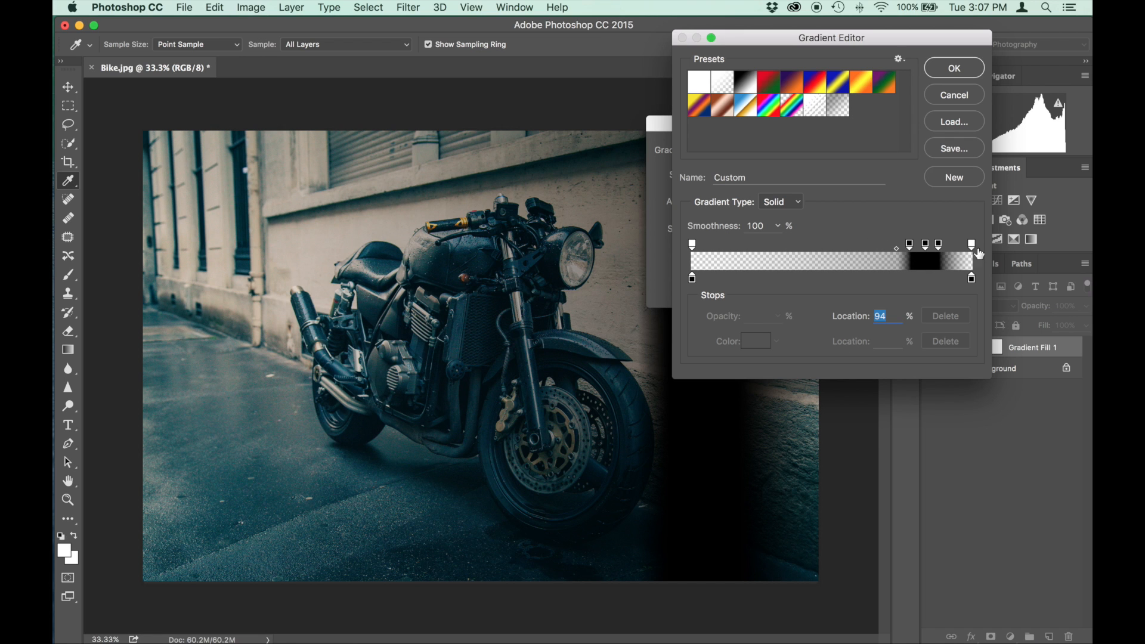
pyautogui.moveTo(971, 244); pyautogui.dragTo(953, 254)
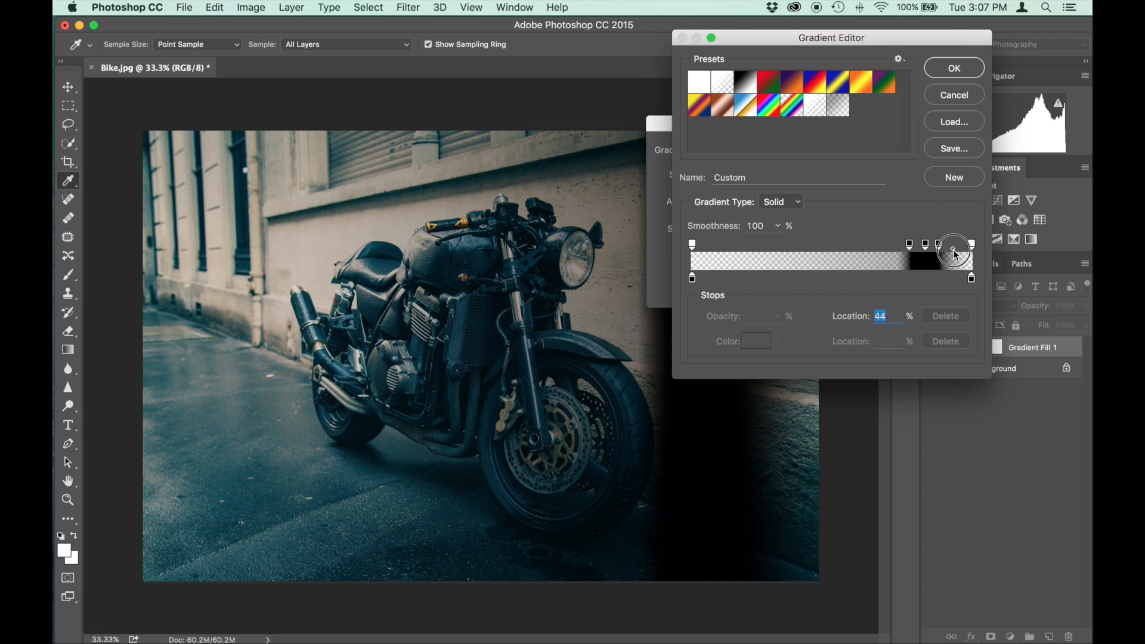
pyautogui.moveTo(952, 254); pyautogui.dragTo(939, 245)
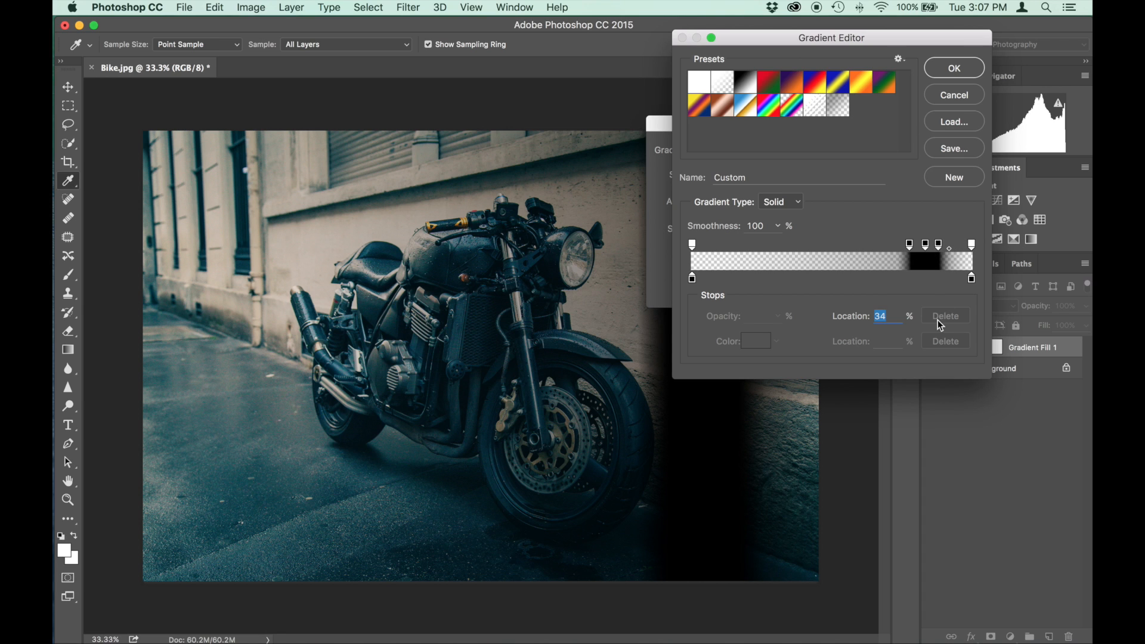
pyautogui.moveTo(954, 76)
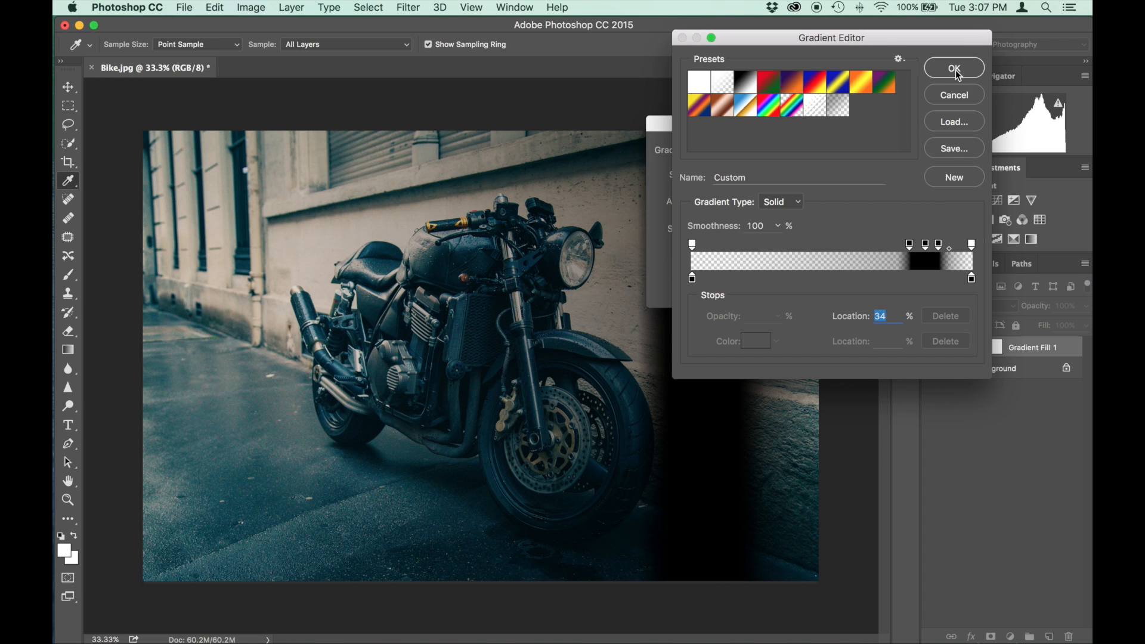
# Accept the edited gradient and commit the gradient fill layer
pyautogui.click(953, 68)
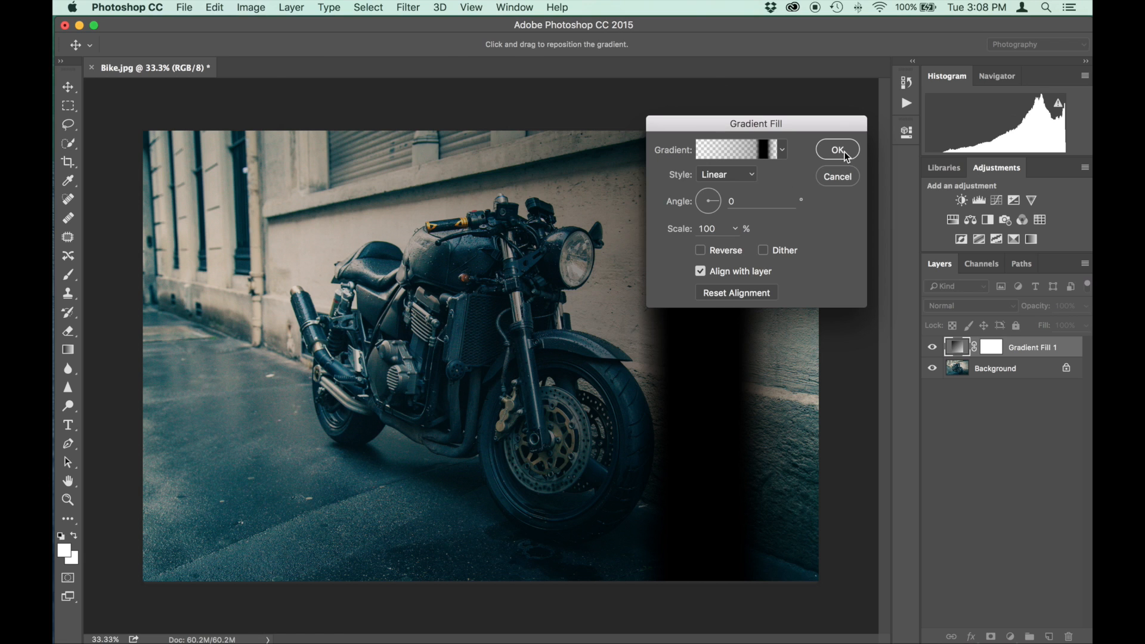
pyautogui.click(837, 150)
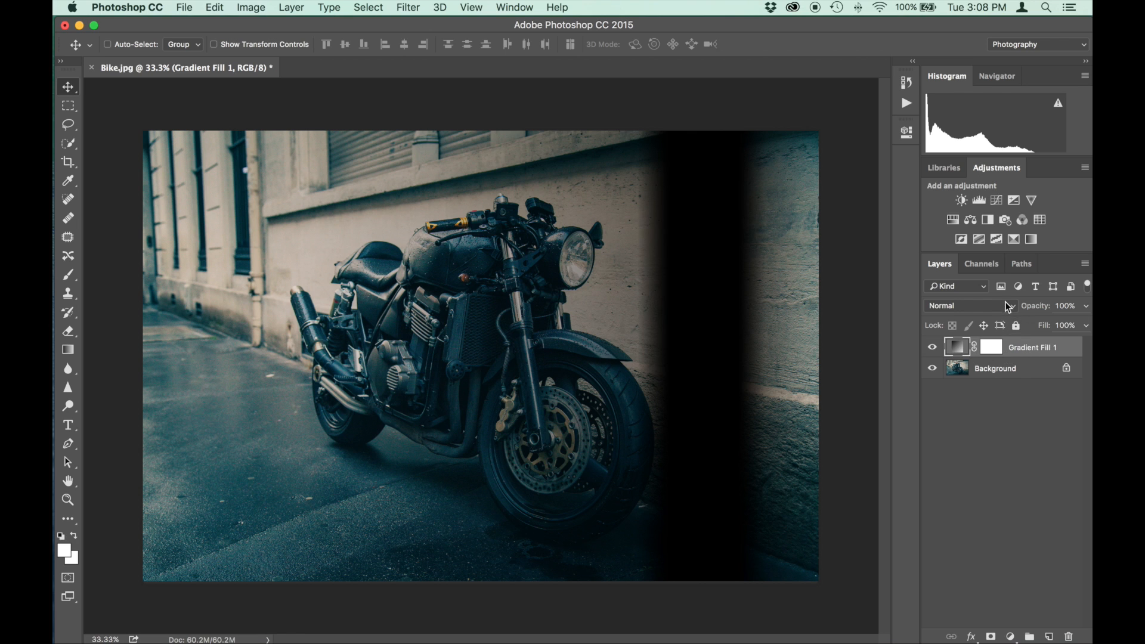
# Set the gradient fill layer's blend mode to Screen, turning the band into a light streak
pyautogui.click(956, 305)
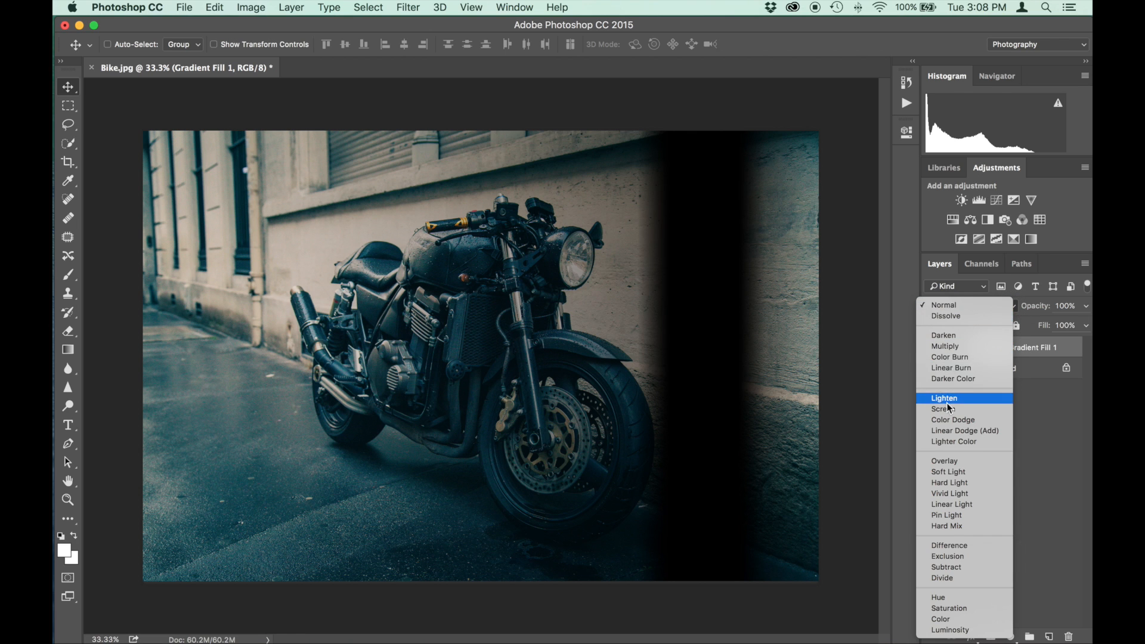
pyautogui.click(943, 408)
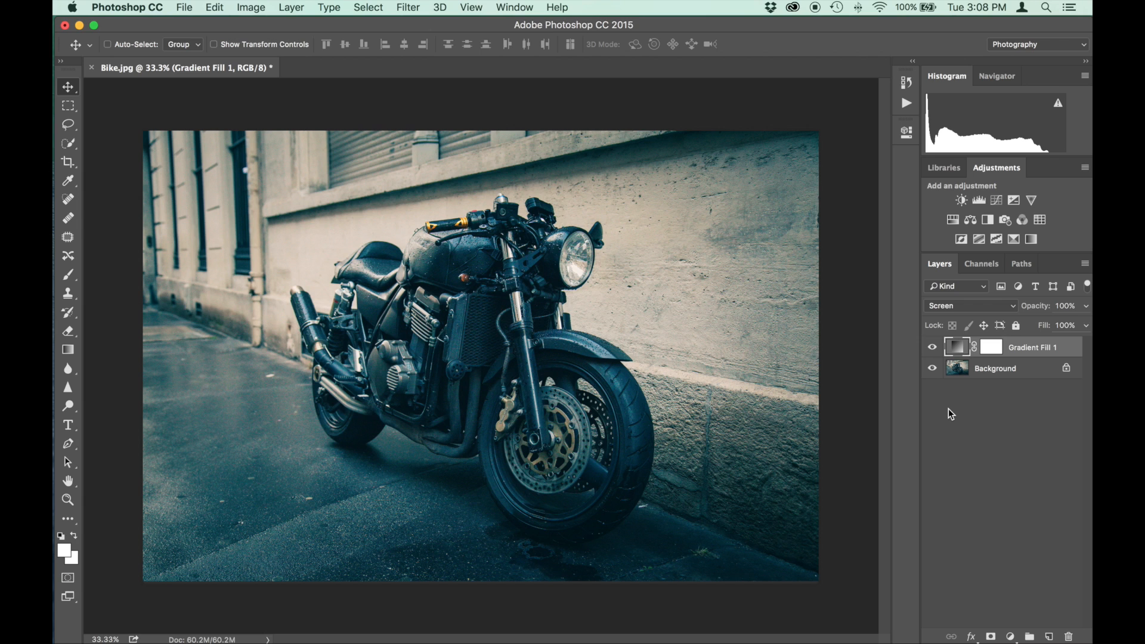
pyautogui.moveTo(806, 290)
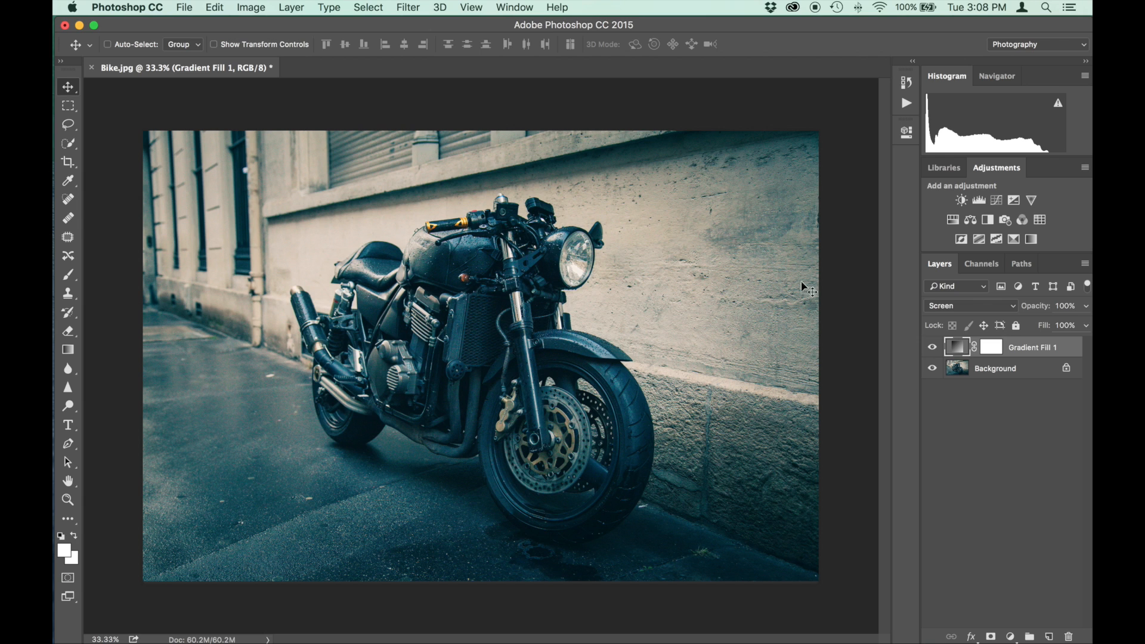
pyautogui.moveTo(751, 435)
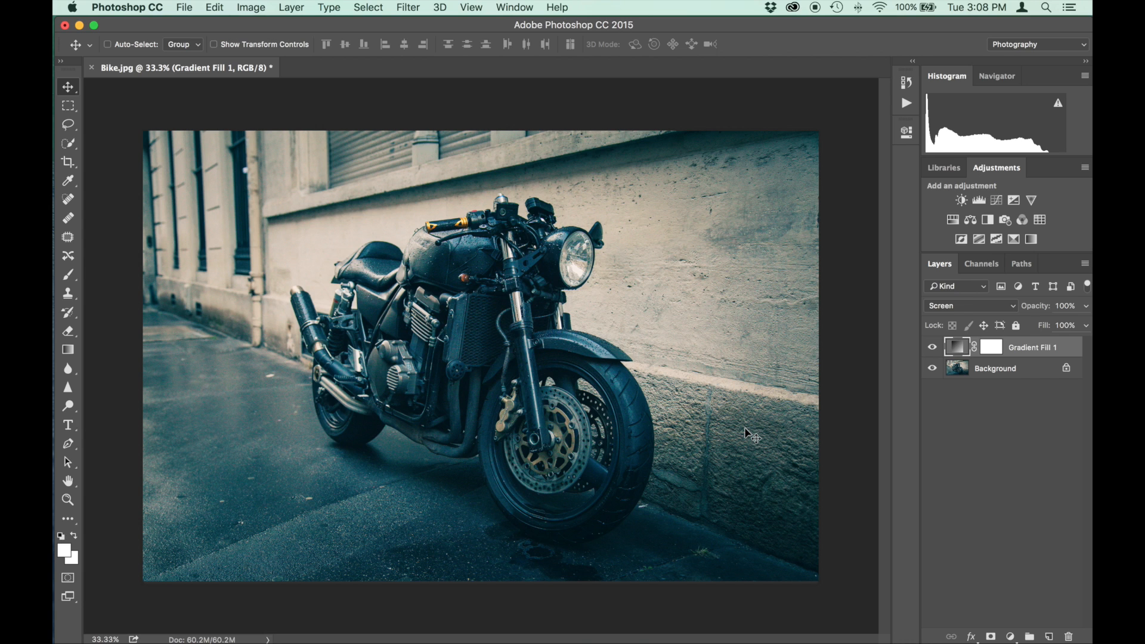
# Create a second gradient fill layer named Gradient Fill 2 above the first
pyautogui.click(291, 7)
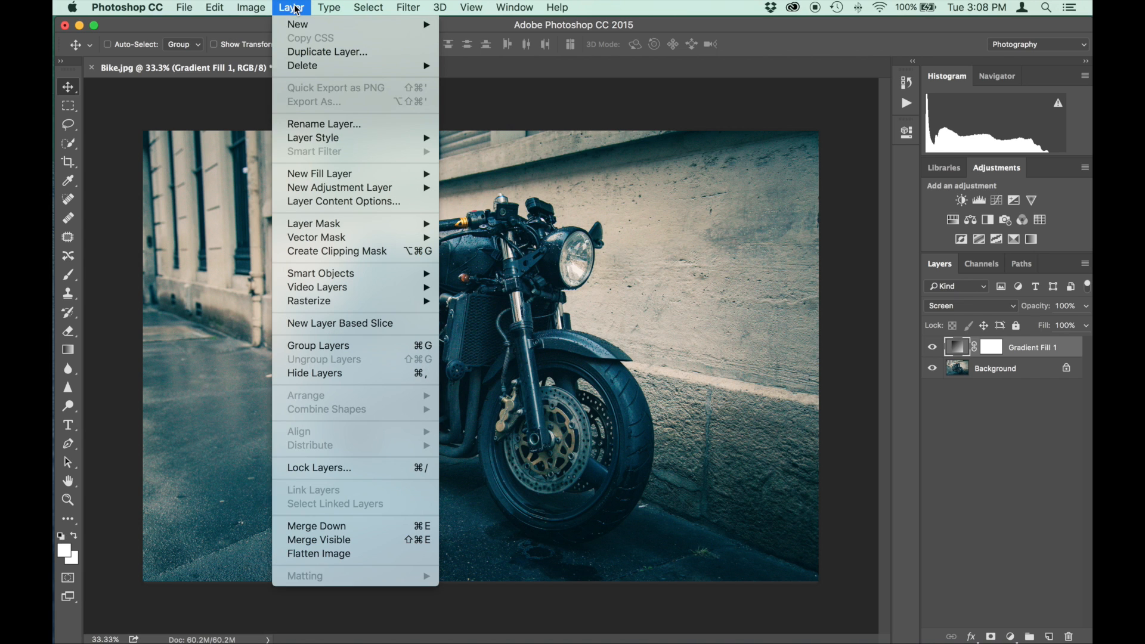
pyautogui.moveTo(320, 174)
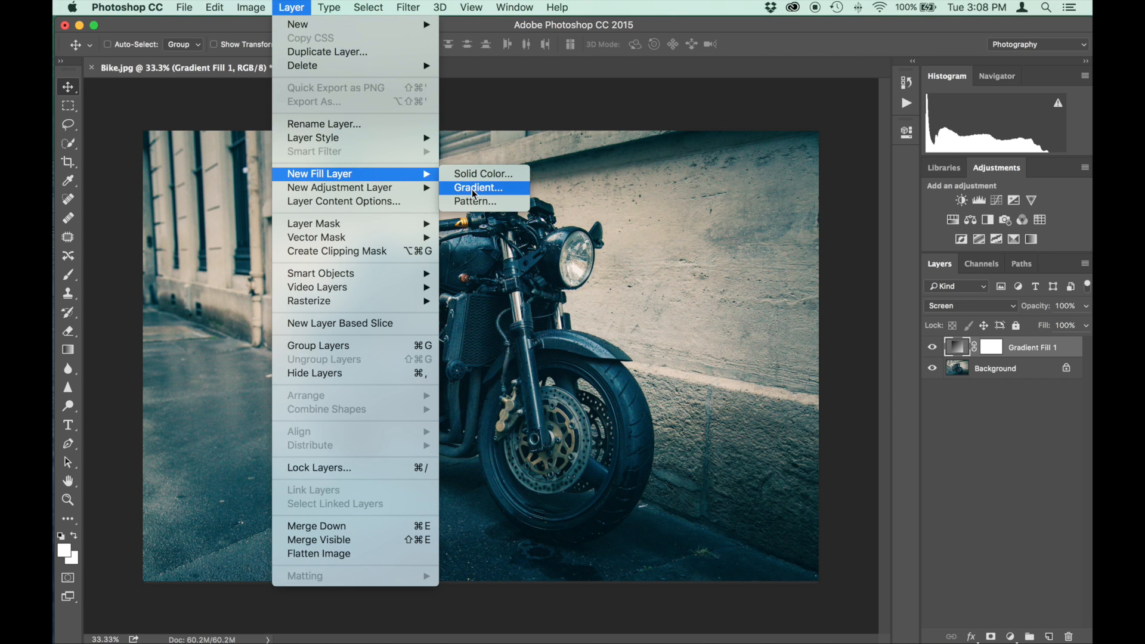
pyautogui.click(478, 187)
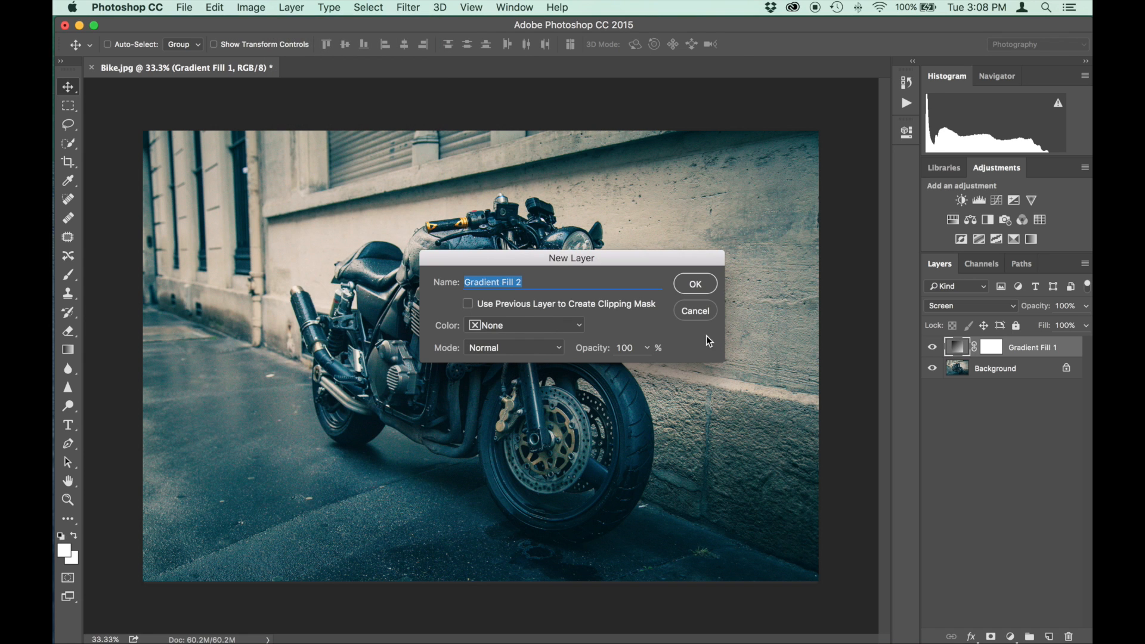
pyautogui.click(693, 284)
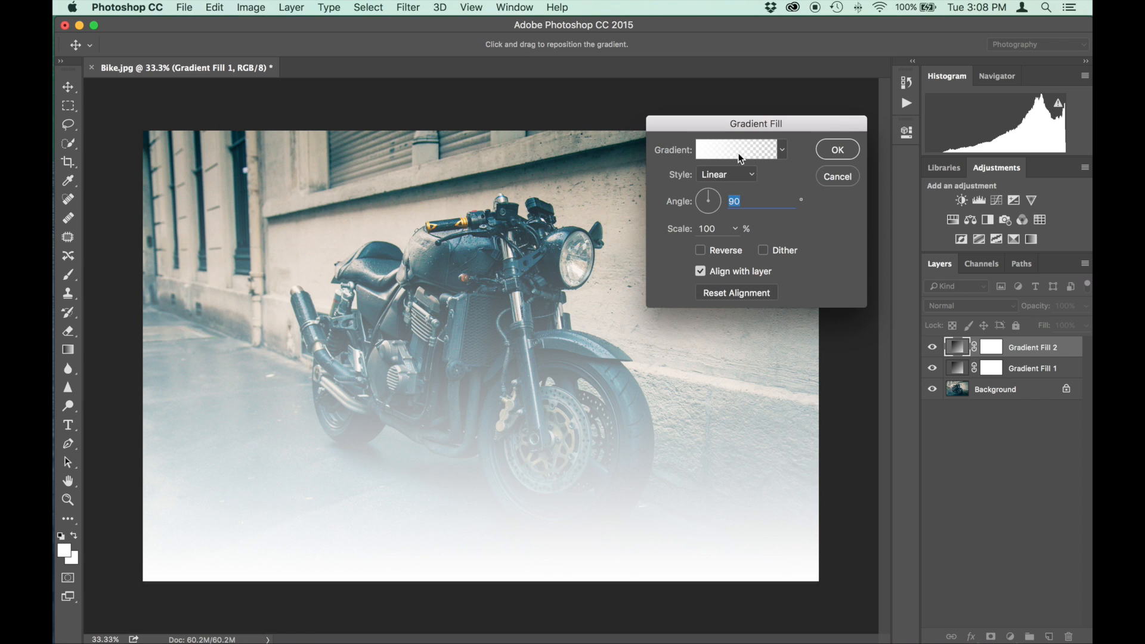
# Set the gradient's starting color stop to bright red #ed3030
pyautogui.click(736, 149)
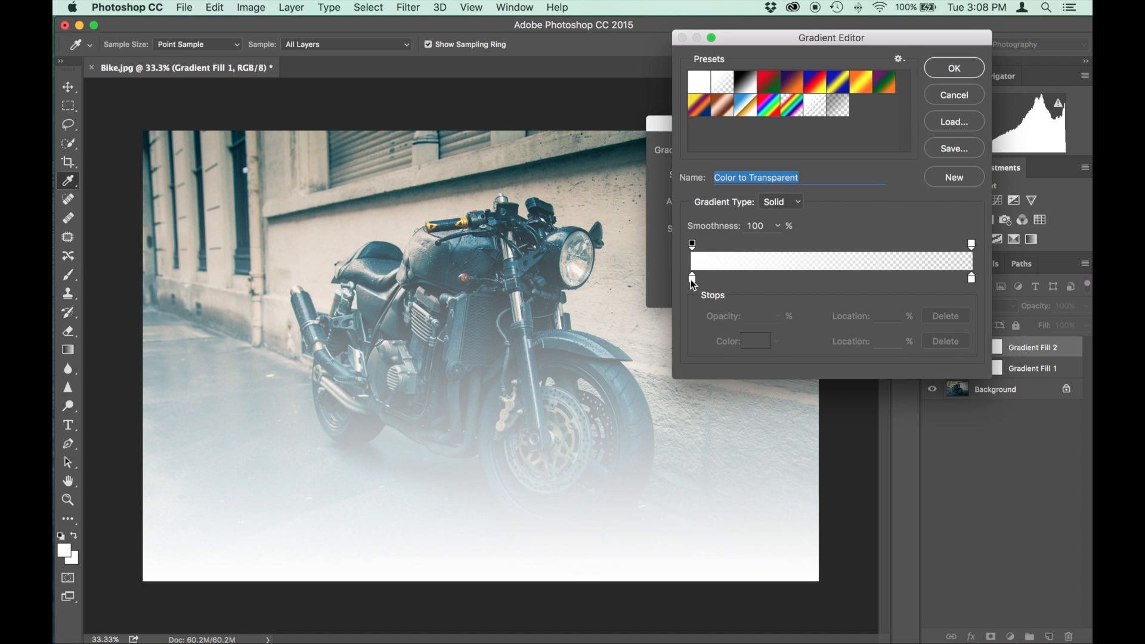
pyautogui.click(754, 340)
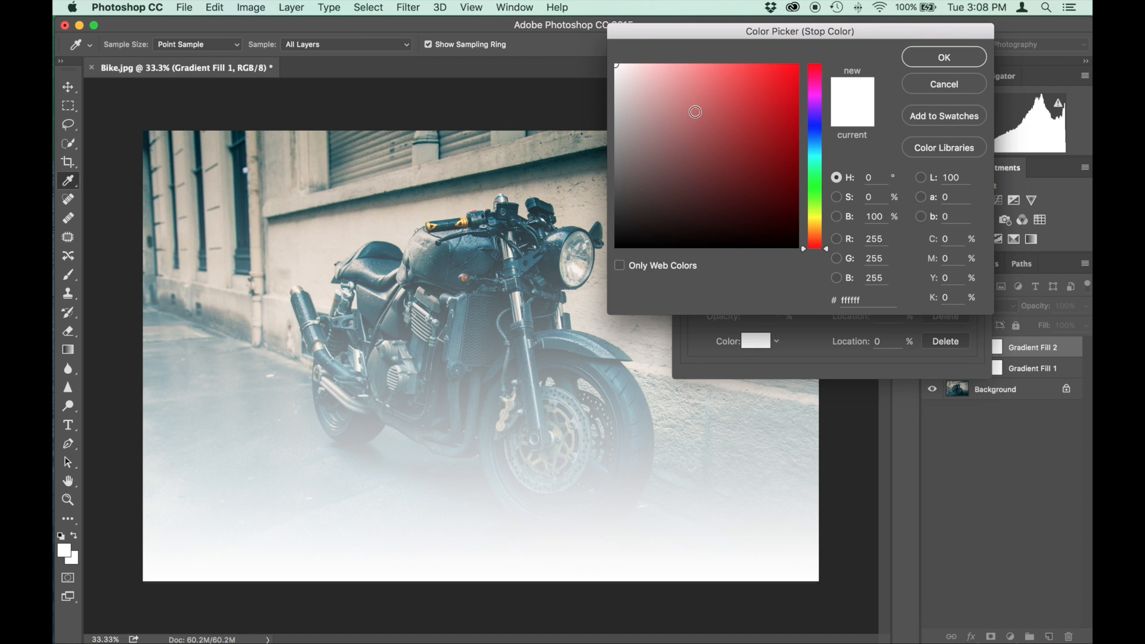
pyautogui.click(760, 82)
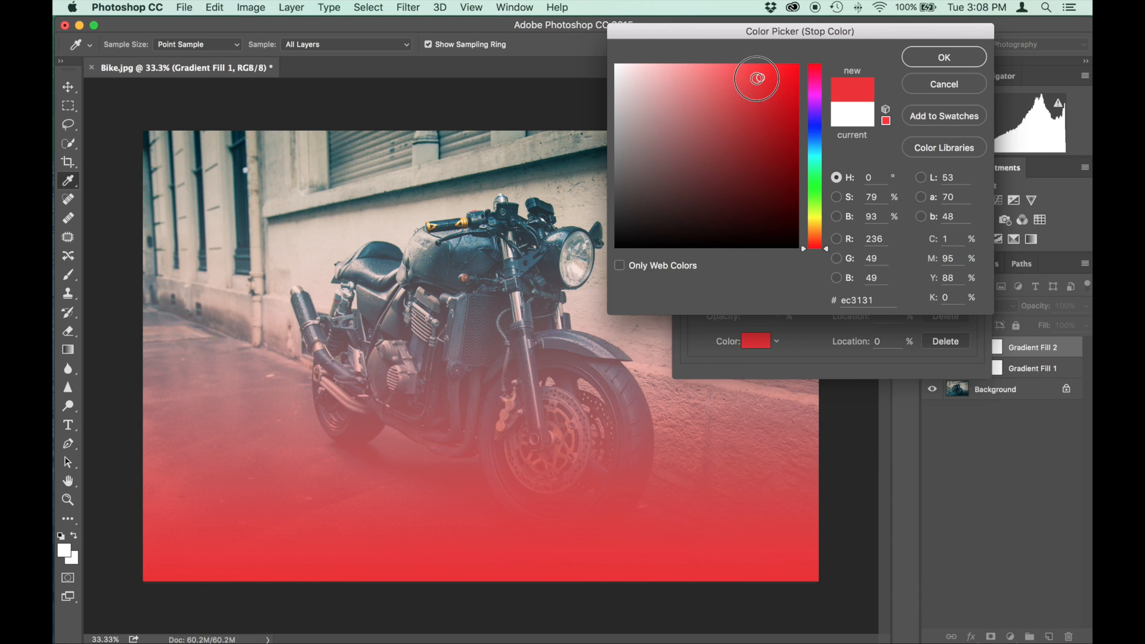
pyautogui.click(756, 78)
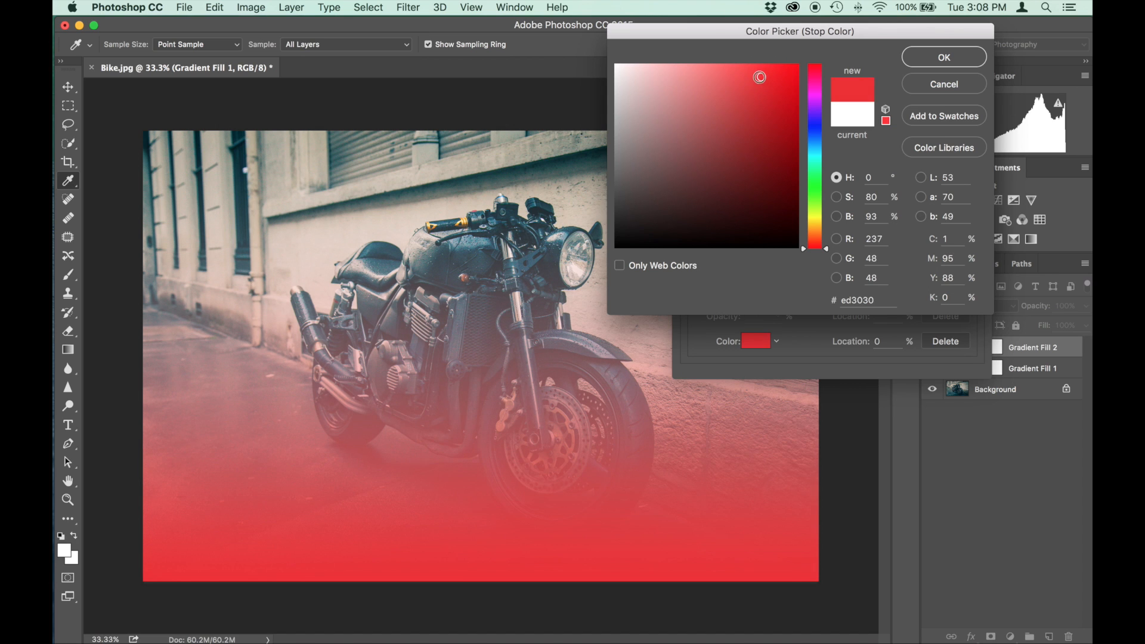
pyautogui.click(942, 57)
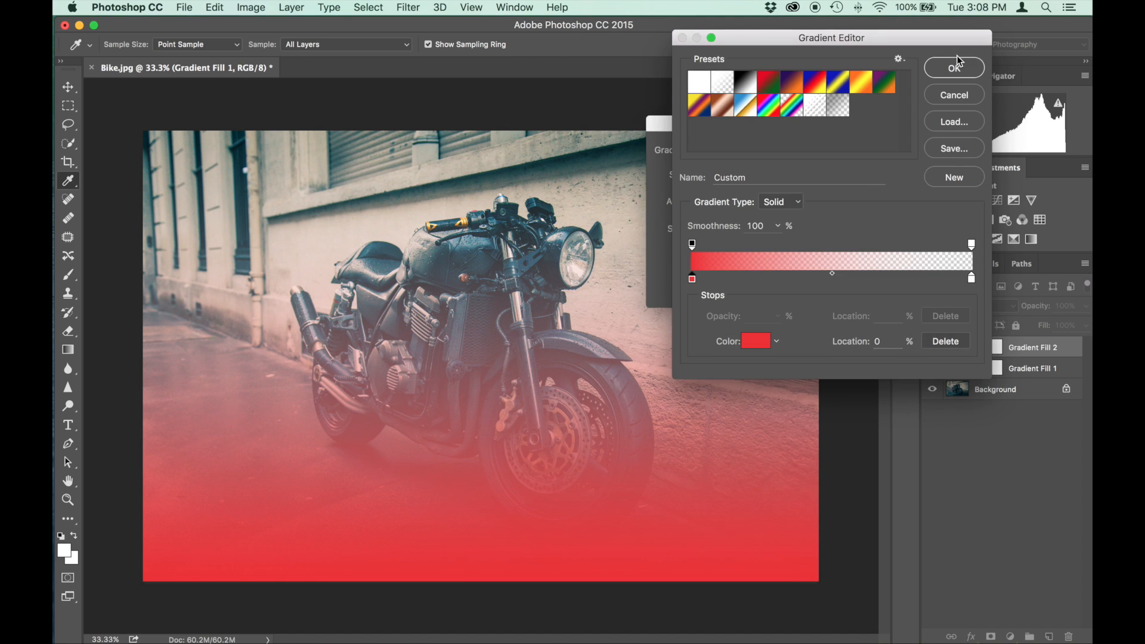
# Set the end color stop to warm orange #fda43c and apply the red-to-orange gradient
pyautogui.click(970, 279)
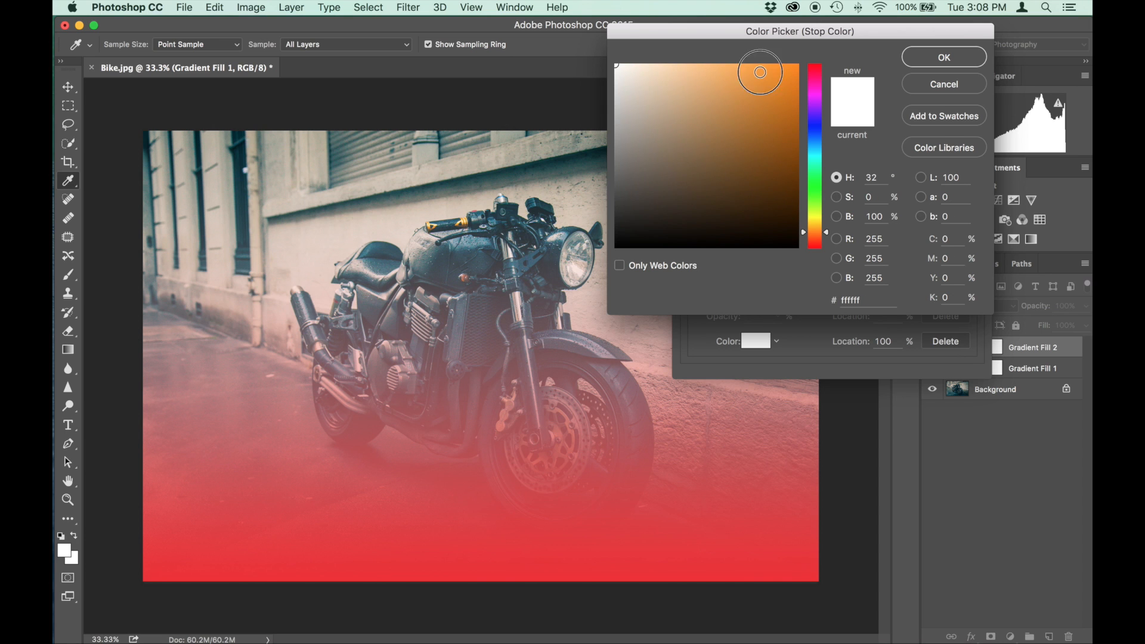
pyautogui.click(756, 69)
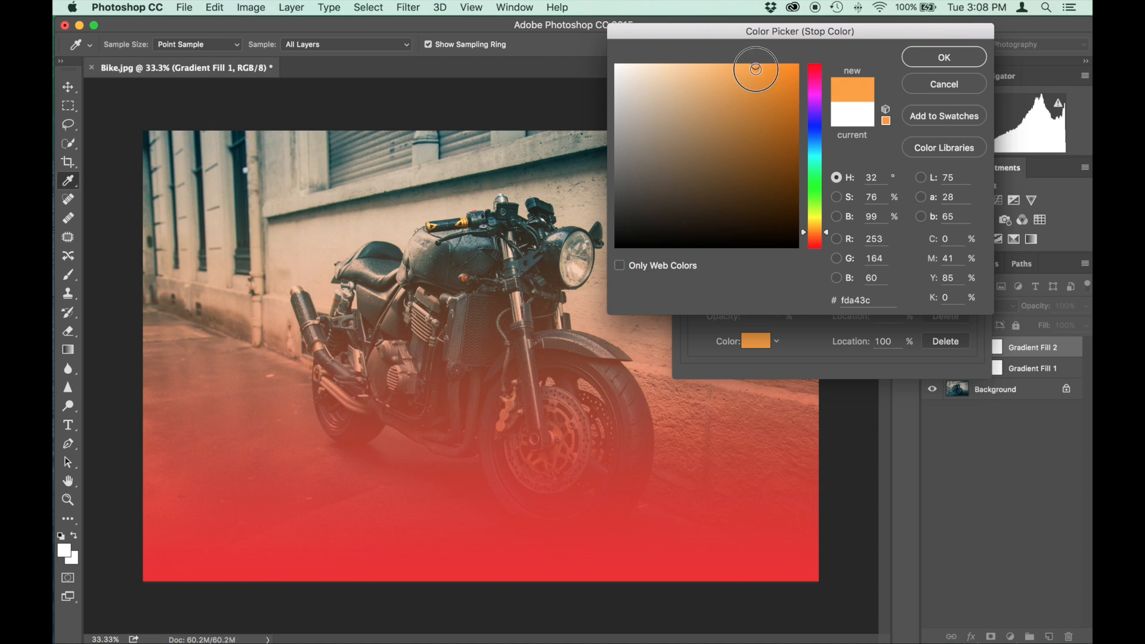
pyautogui.click(942, 57)
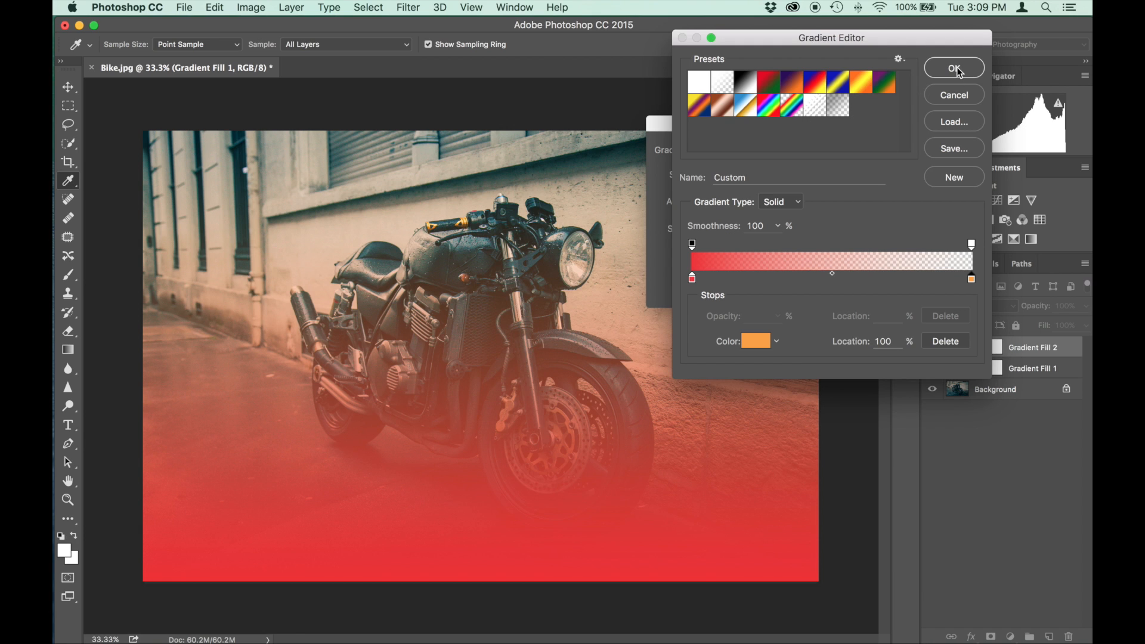
pyautogui.click(954, 68)
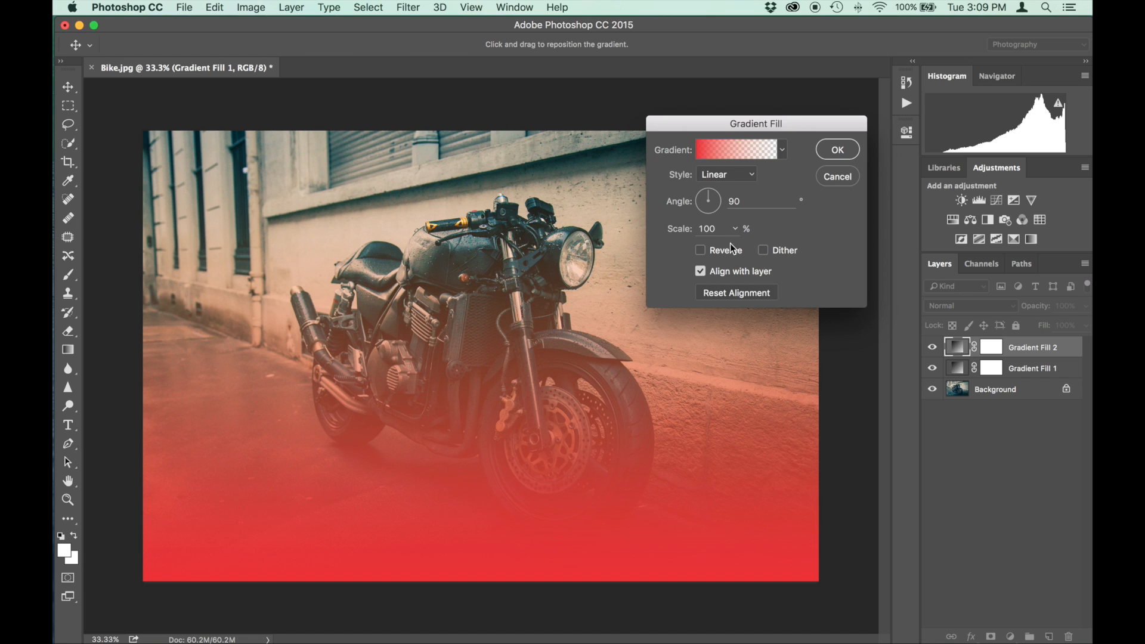
pyautogui.moveTo(645, 557)
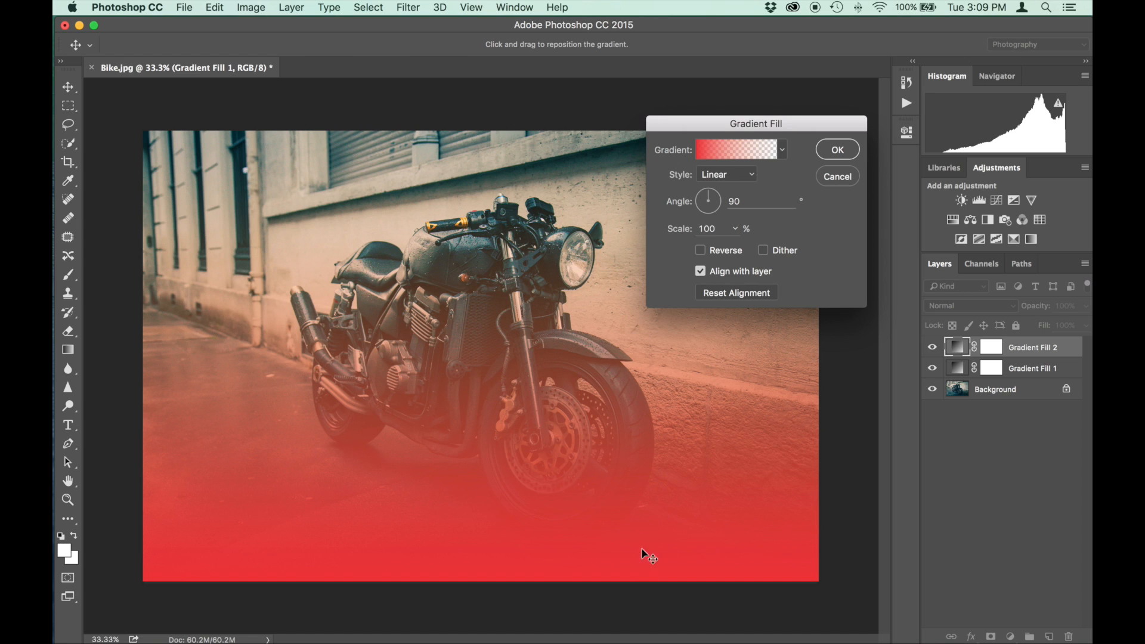
pyautogui.moveTo(727, 213)
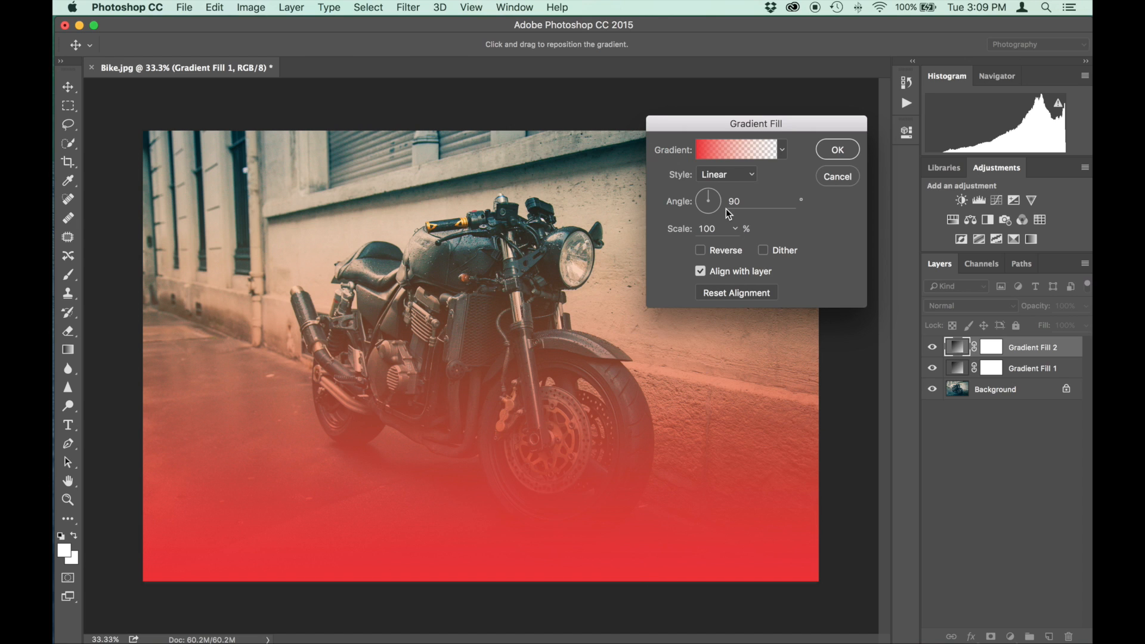
# Angle the second gradient to about -132° so red washes in from the top-right, and apply it
pyautogui.moveTo(707, 201); pyautogui.dragTo(700, 212)
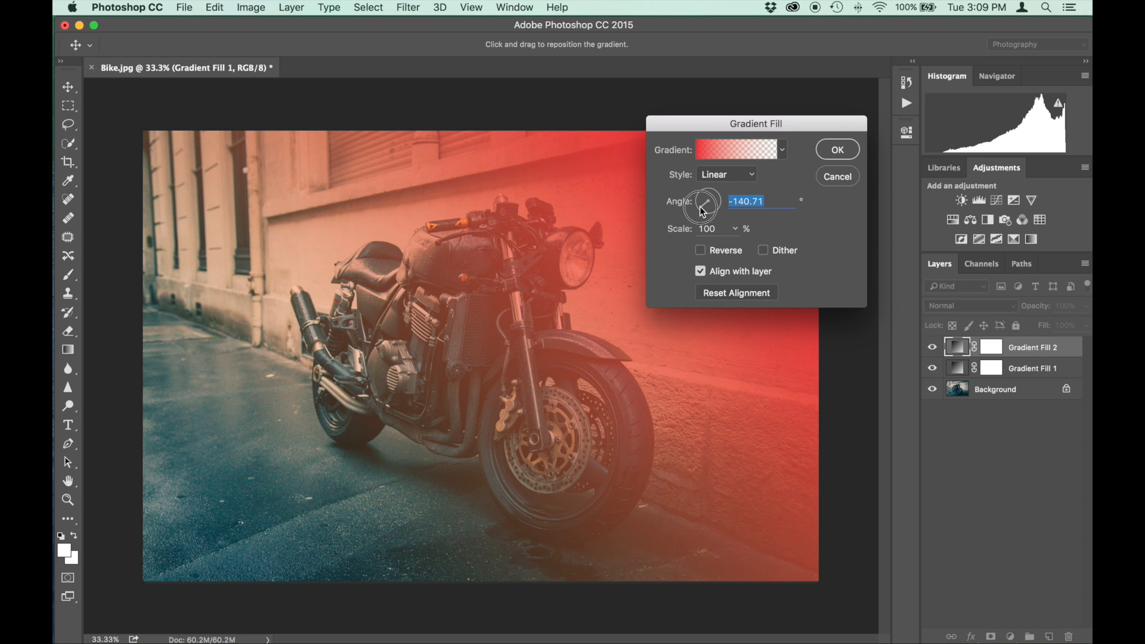
pyautogui.moveTo(708, 200); pyautogui.dragTo(709, 199)
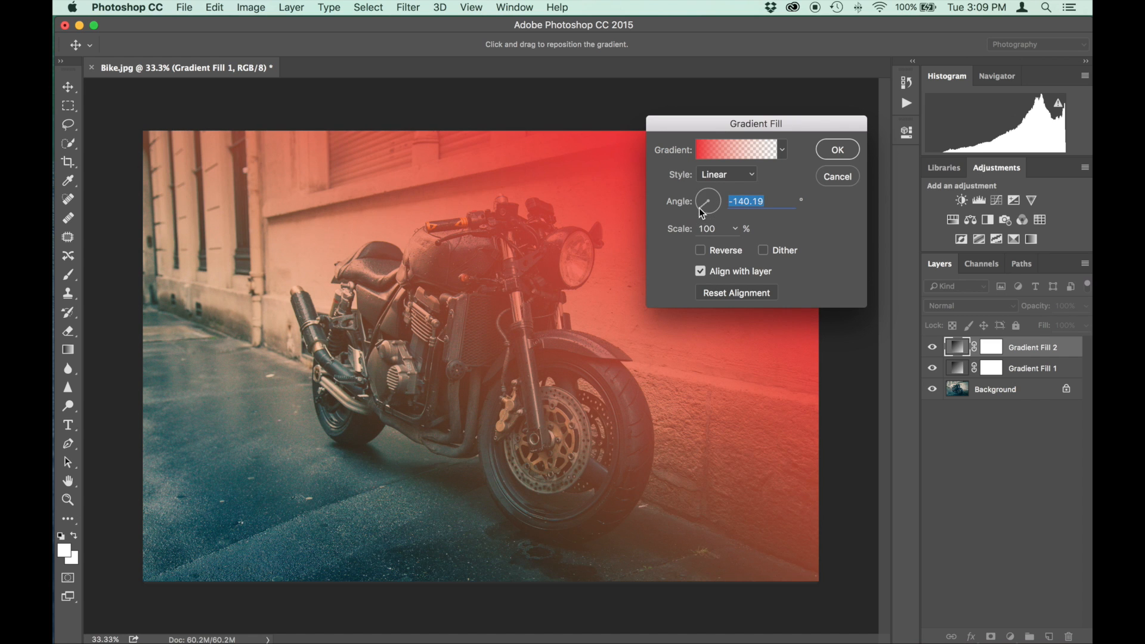
pyautogui.moveTo(708, 199); pyautogui.dragTo(711, 197)
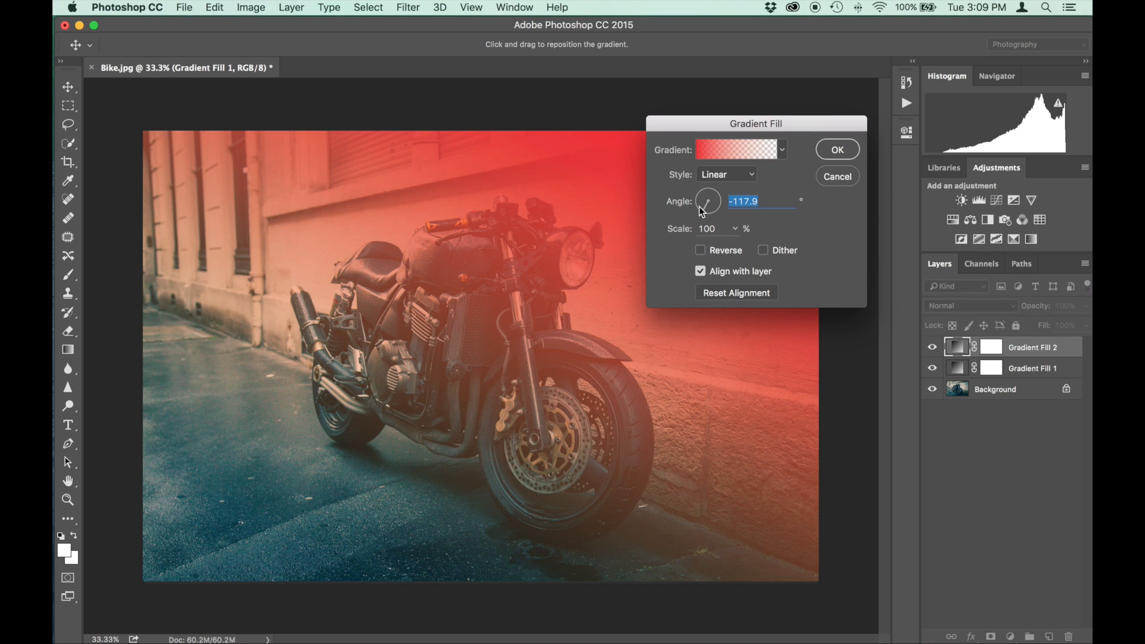
pyautogui.moveTo(708, 201); pyautogui.dragTo(702, 208)
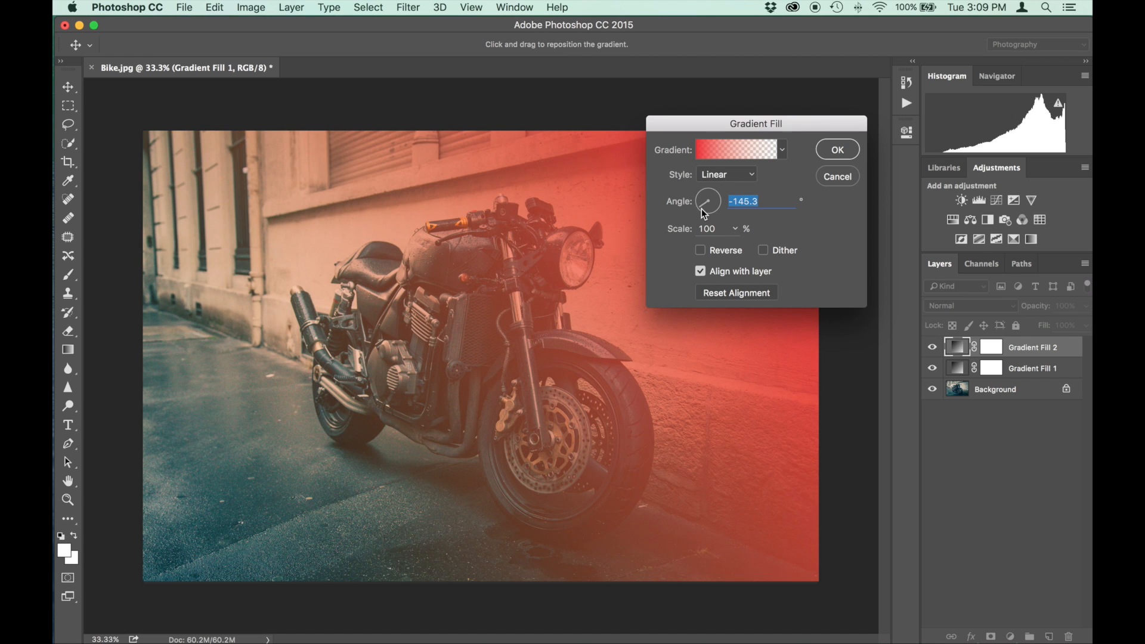
pyautogui.moveTo(701, 212); pyautogui.dragTo(824, 579)
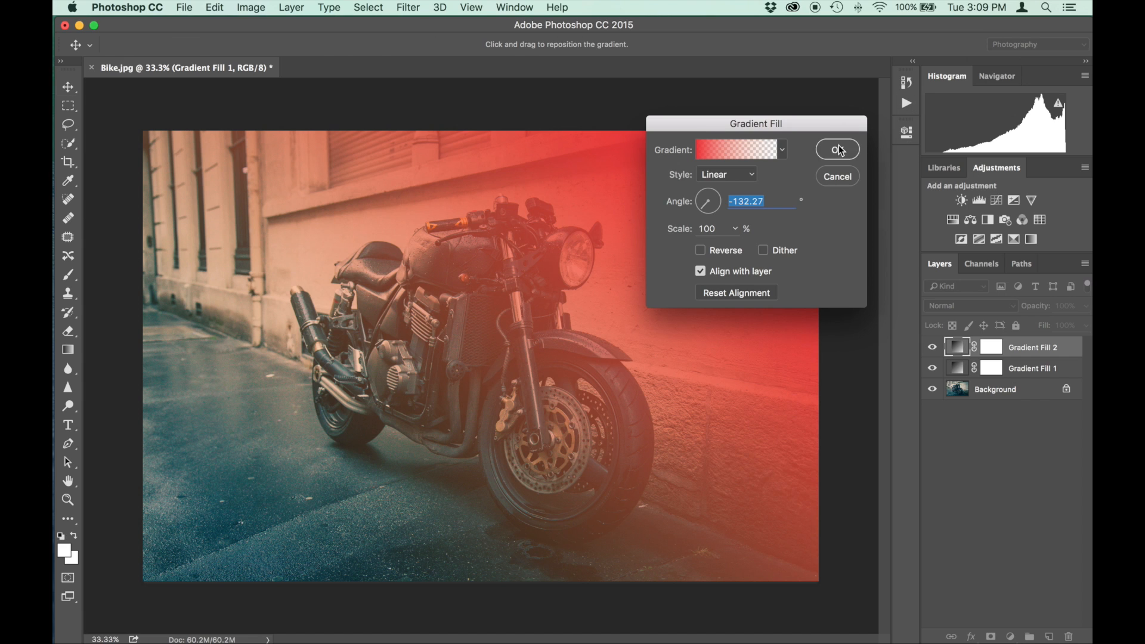
pyautogui.click(837, 150)
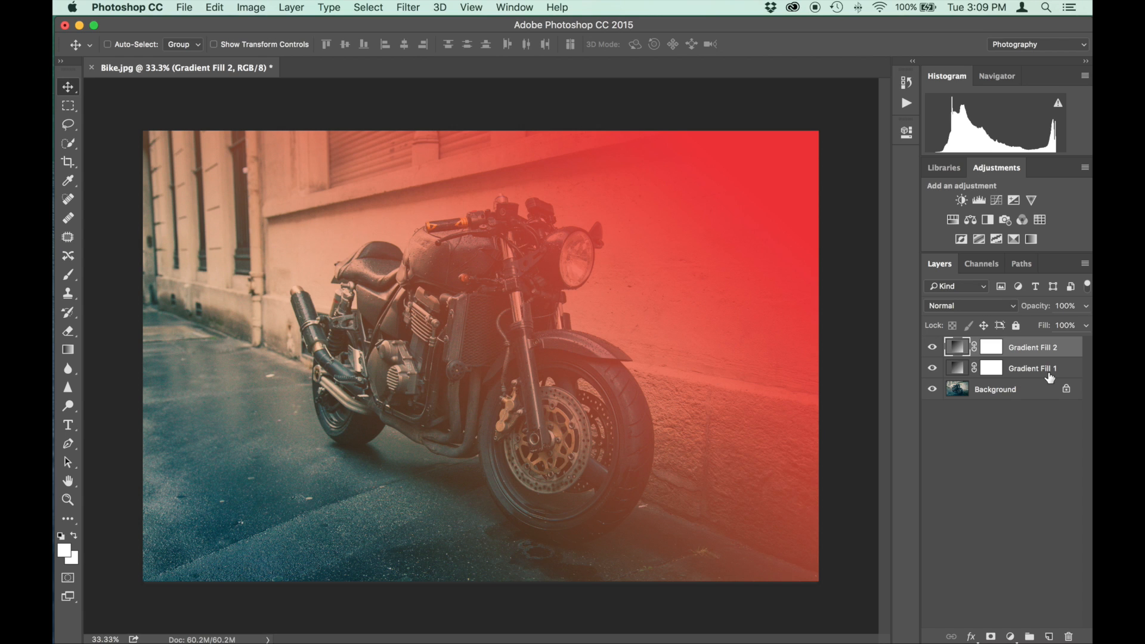
pyautogui.moveTo(956, 363)
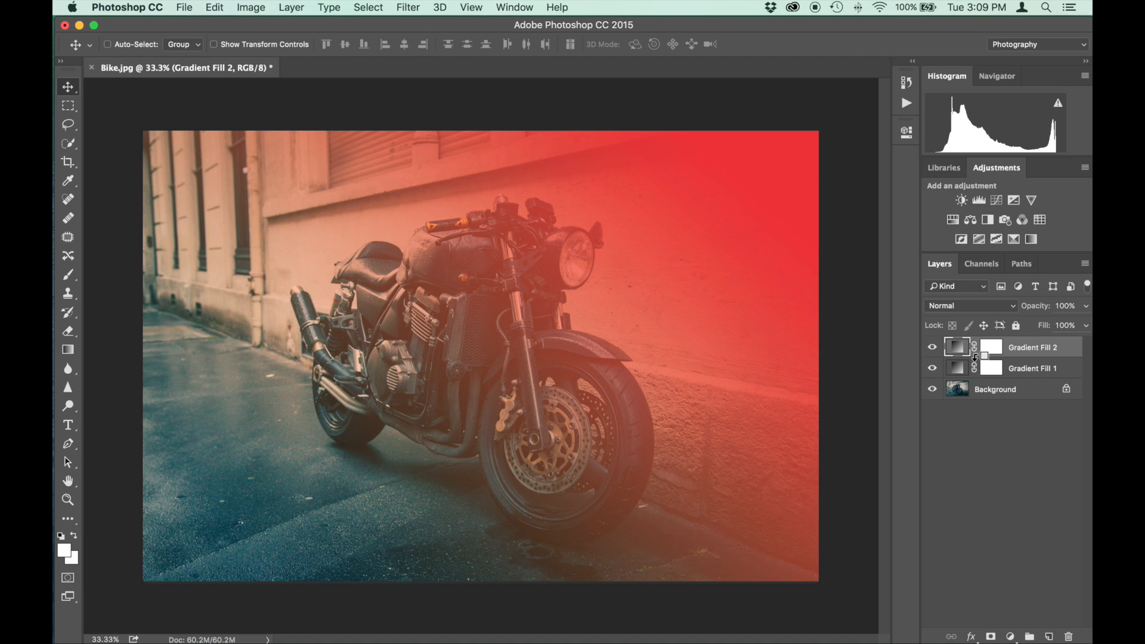
pyautogui.moveTo(976, 357)
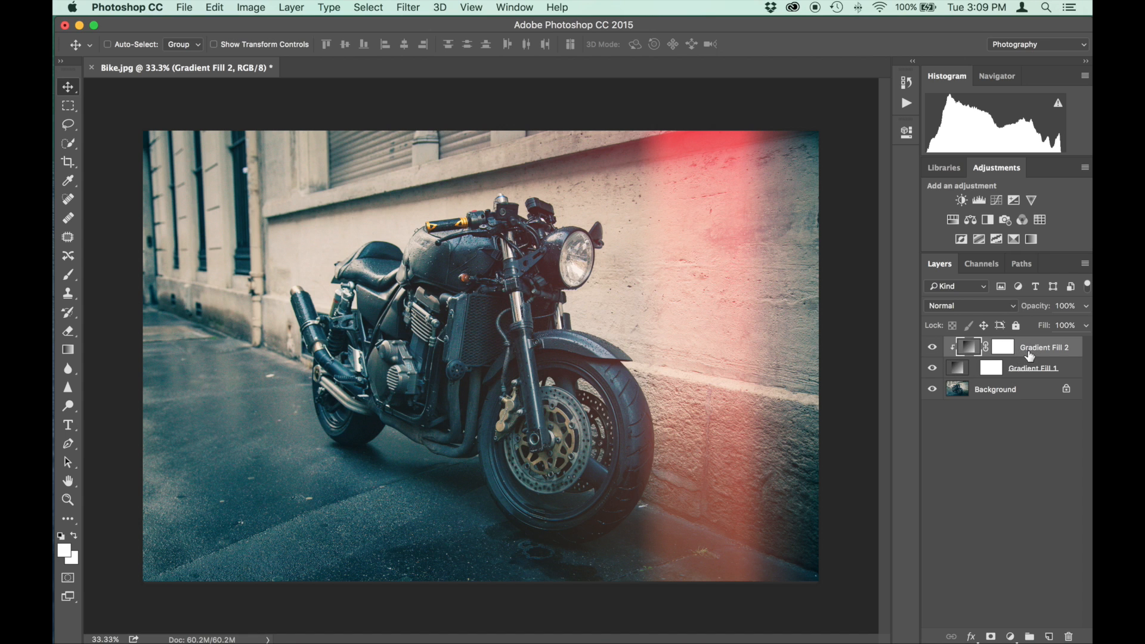
pyautogui.moveTo(664, 597)
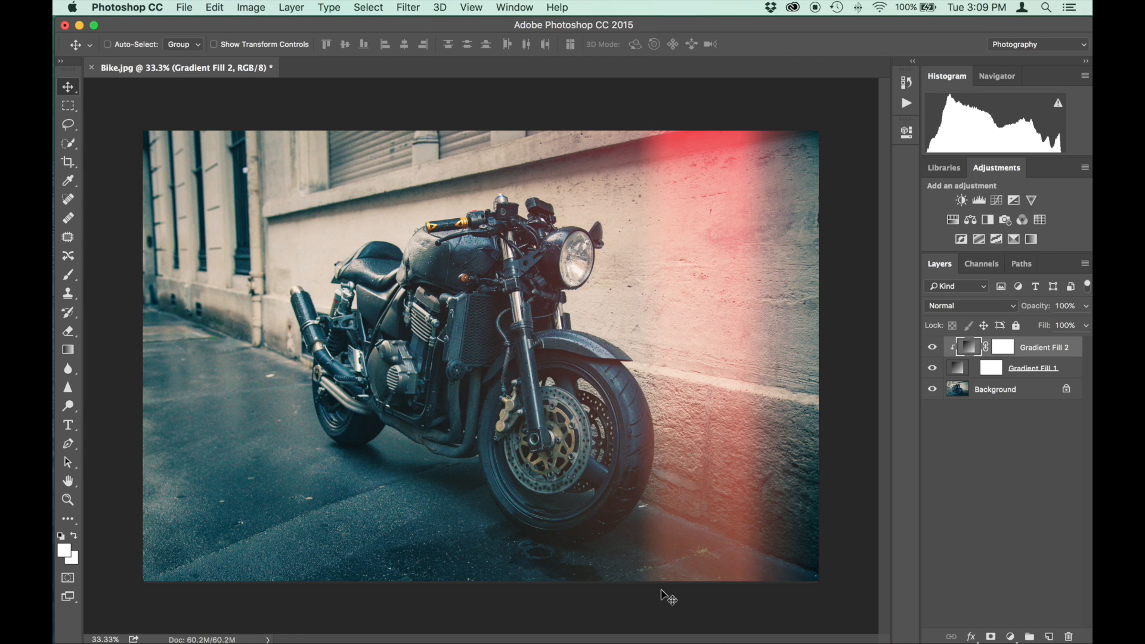
pyautogui.moveTo(743, 565)
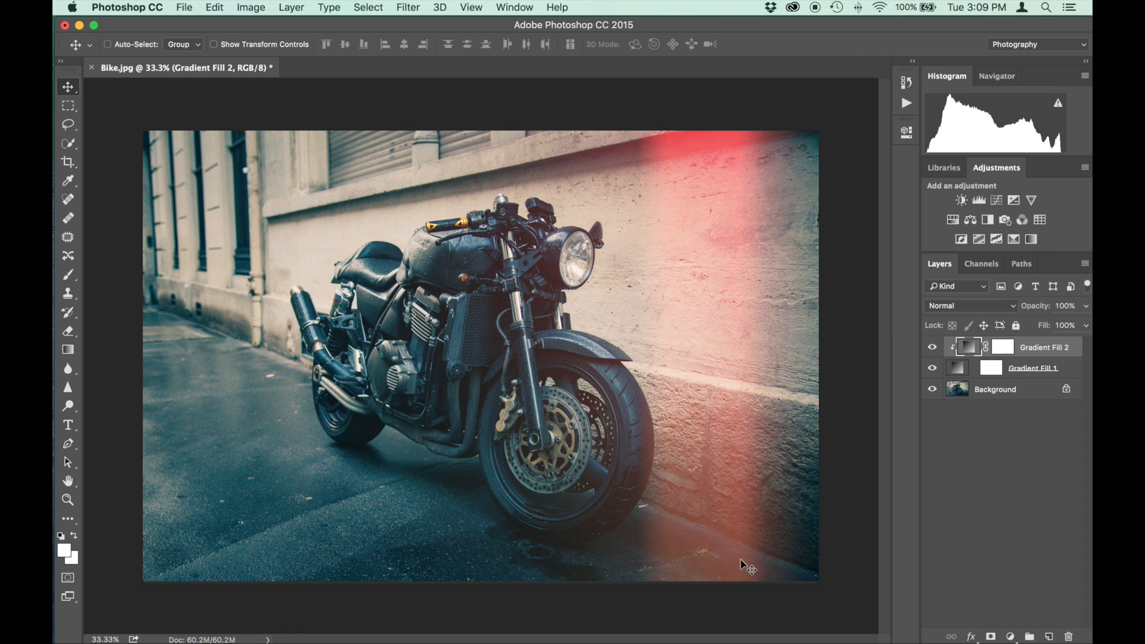
pyautogui.moveTo(1078, 472)
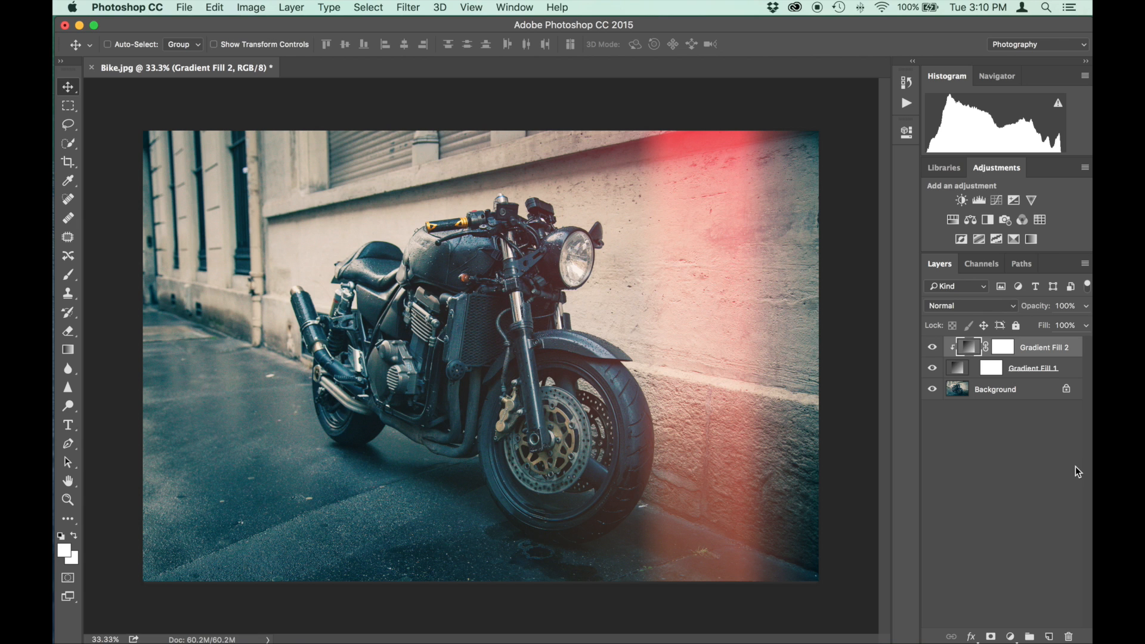
# Group both gradient fill layers into Group 1 and hide it to compare with the original
pyautogui.click(1029, 368)
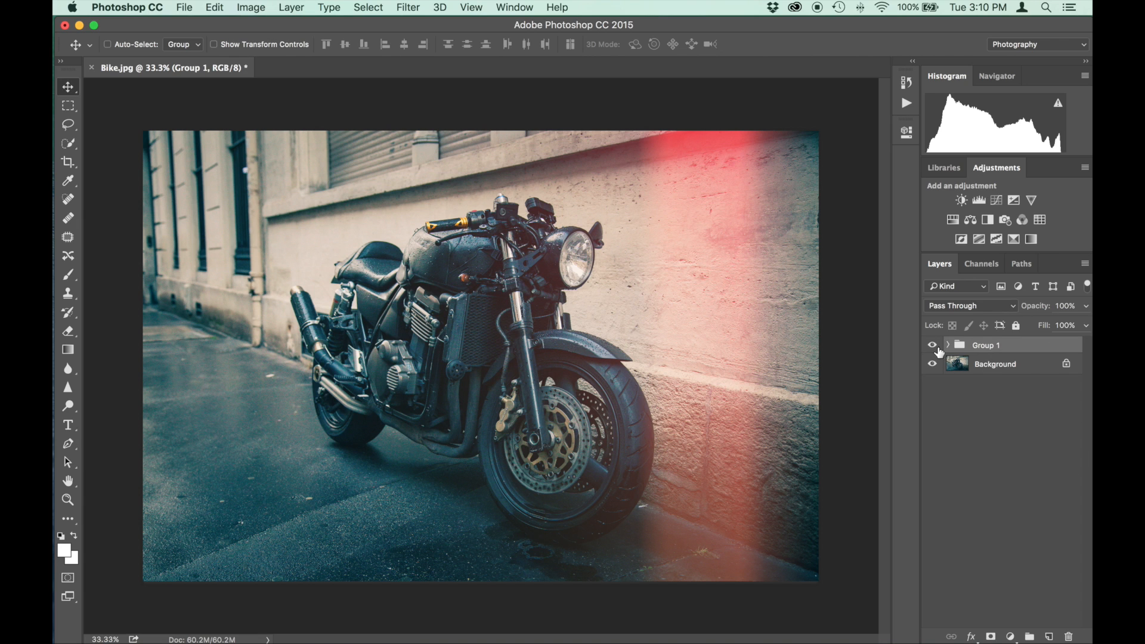
pyautogui.click(931, 345)
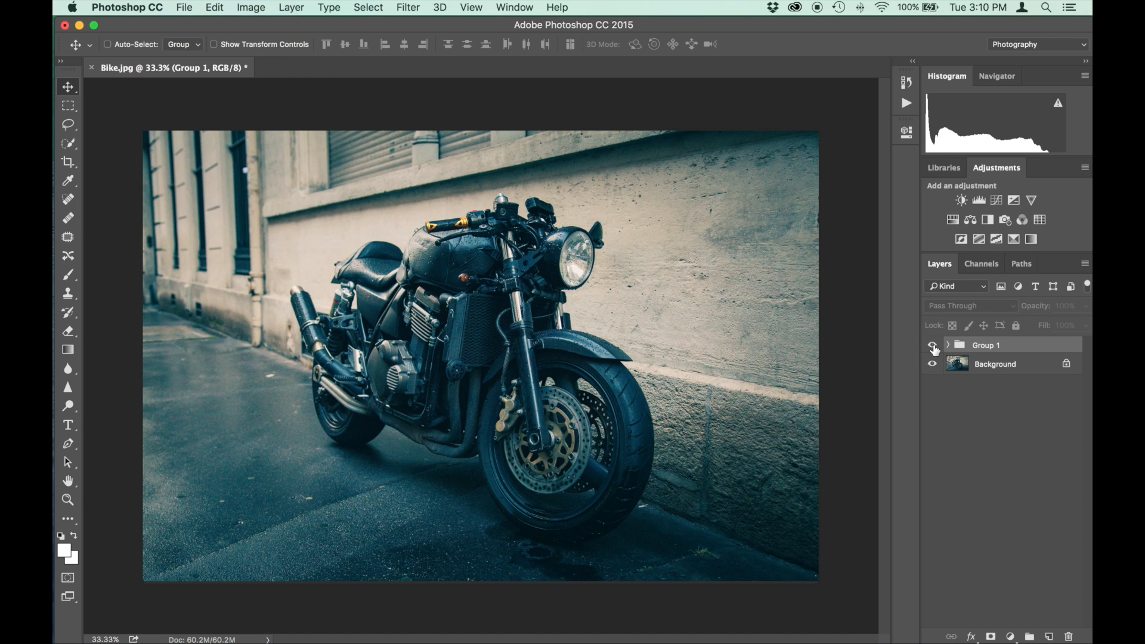